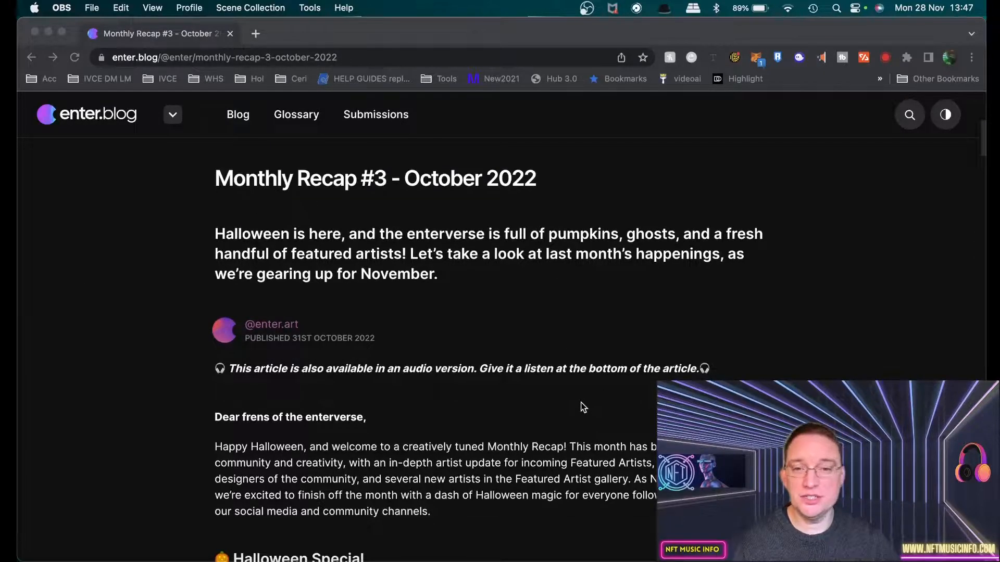
# Read Monthly Recap #3 past the Halloween Special and Merch Contest to Artist update.
pyautogui.scroll(-3)
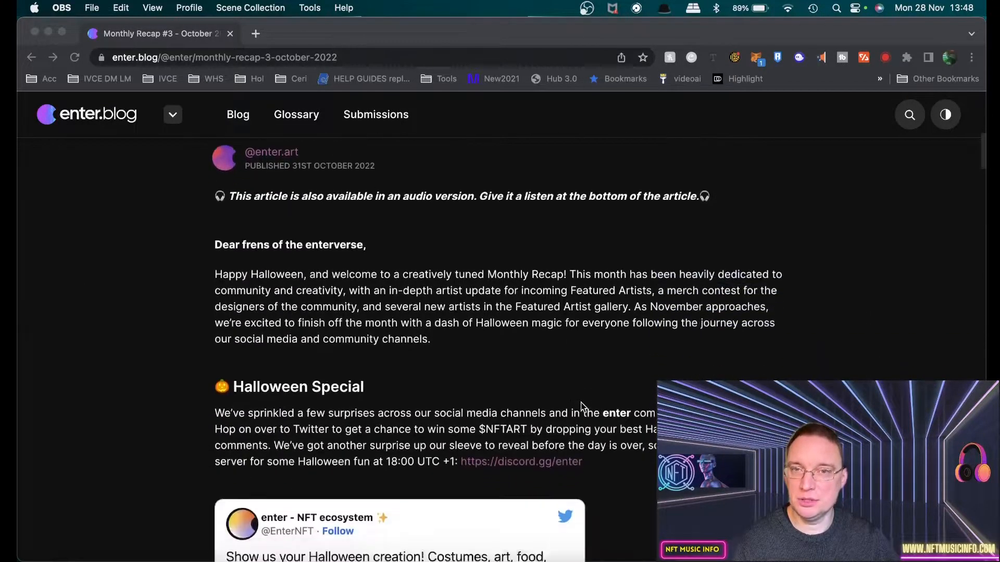
pyautogui.scroll(-3)
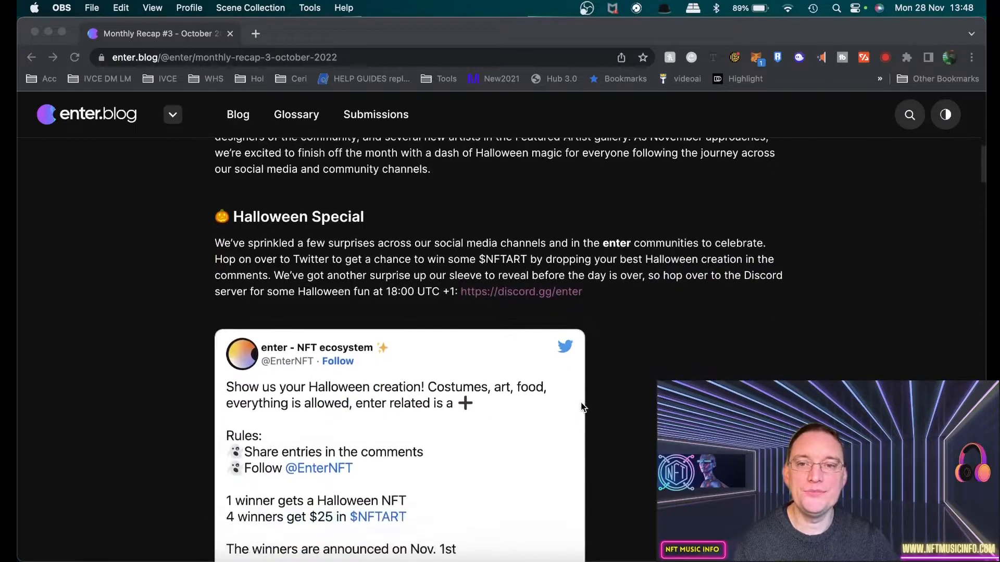
pyautogui.scroll(-3)
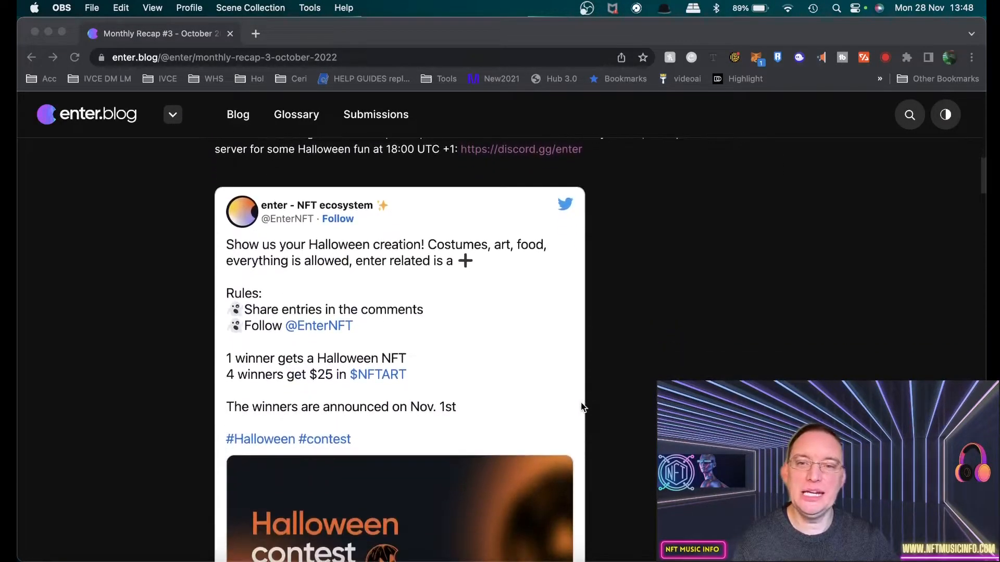
pyautogui.scroll(-3)
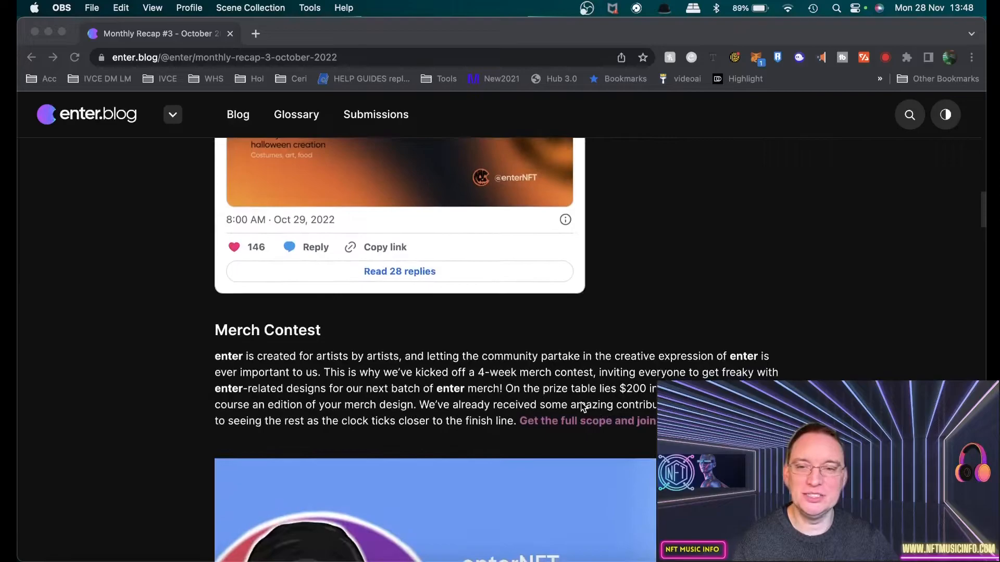
pyautogui.scroll(-3)
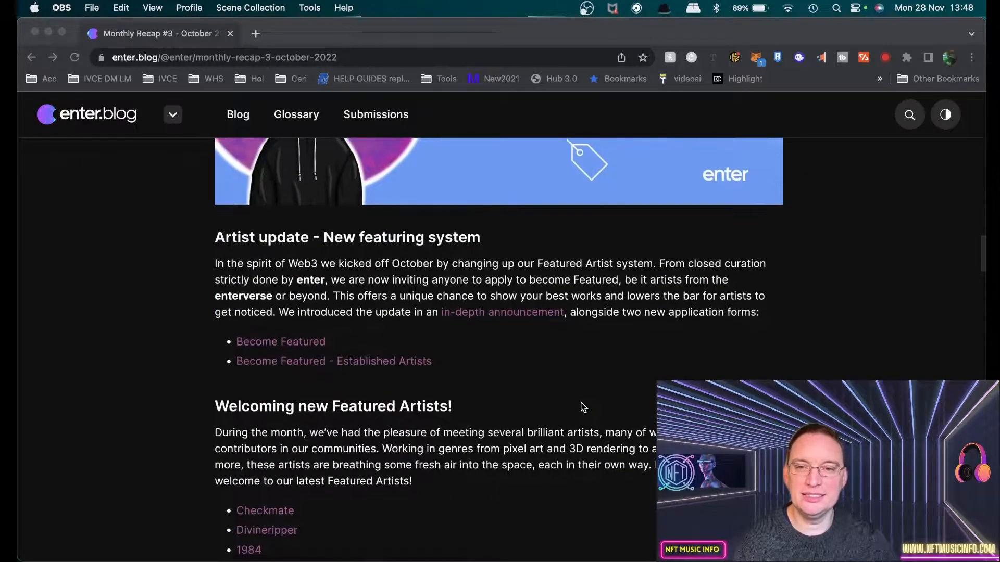
pyautogui.scroll(3)
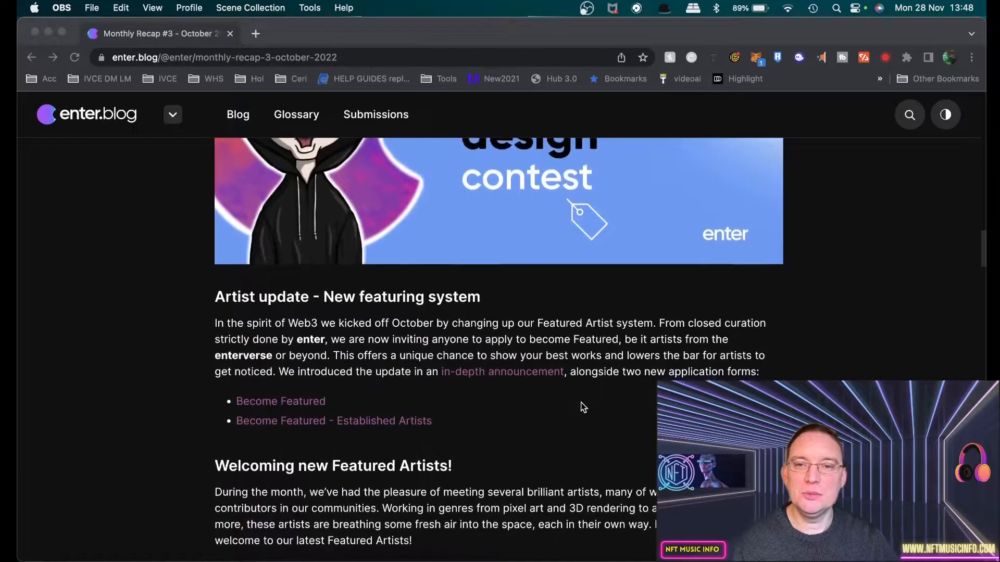
pyautogui.scroll(-3)
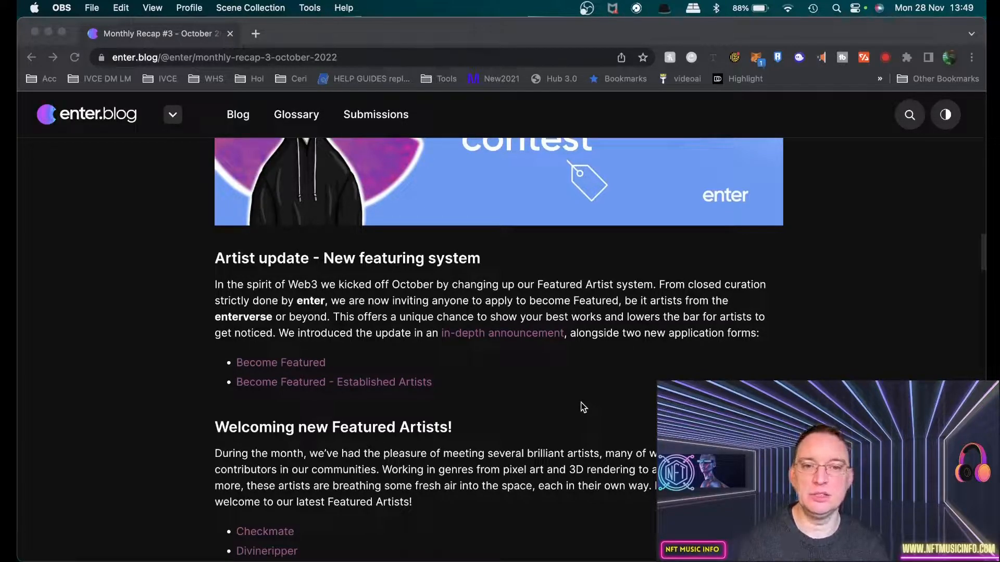
pyautogui.moveTo(475, 385)
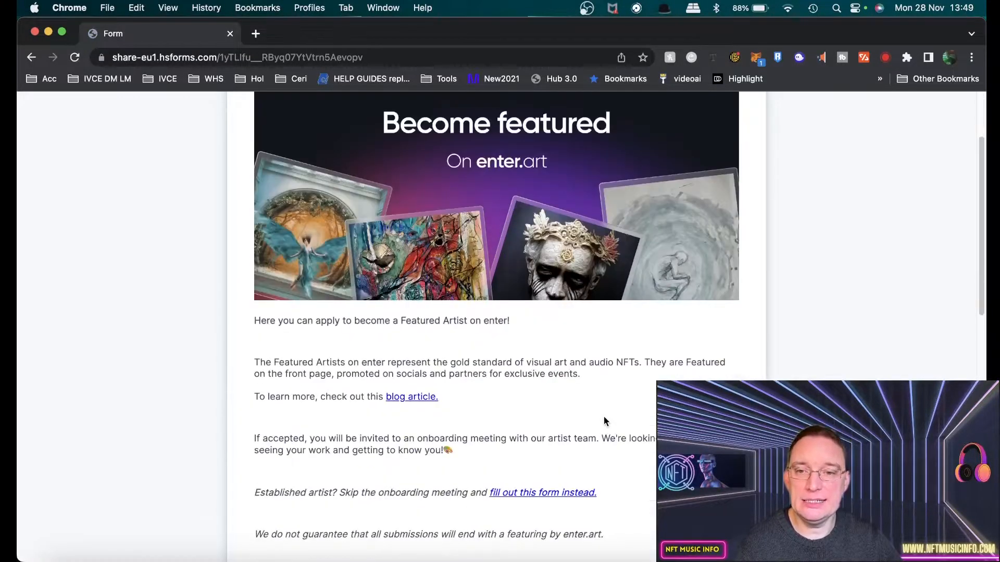
# Skim the Become Featured form's fields, then go back to the previous page.
pyautogui.scroll(-3)
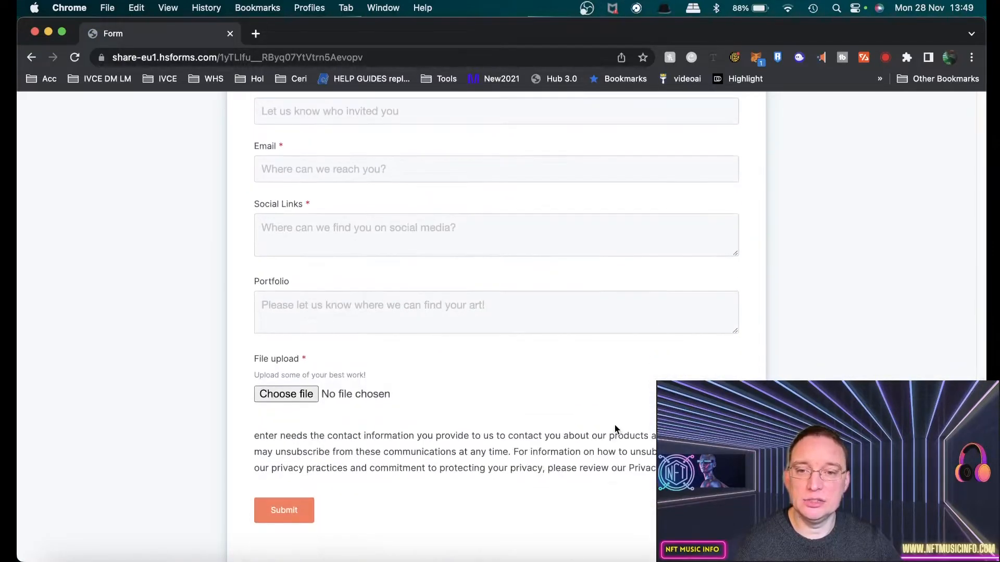
pyautogui.scroll(3)
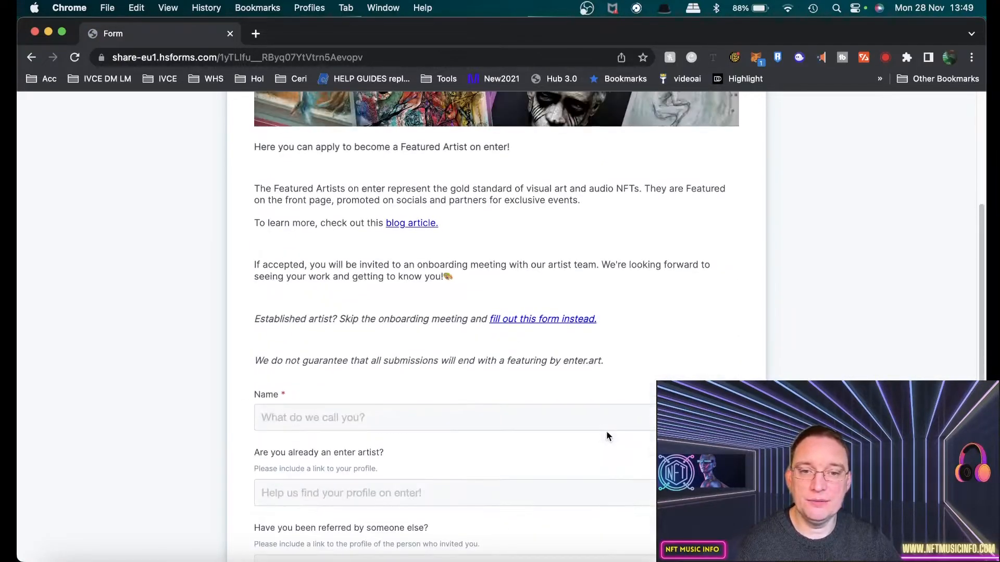
pyautogui.moveTo(586, 467)
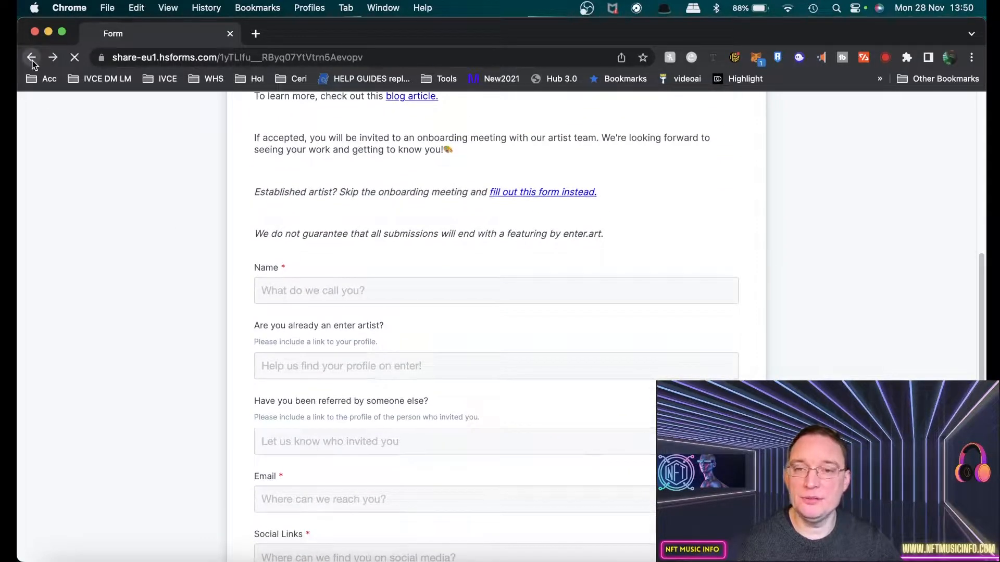
pyautogui.click(32, 58)
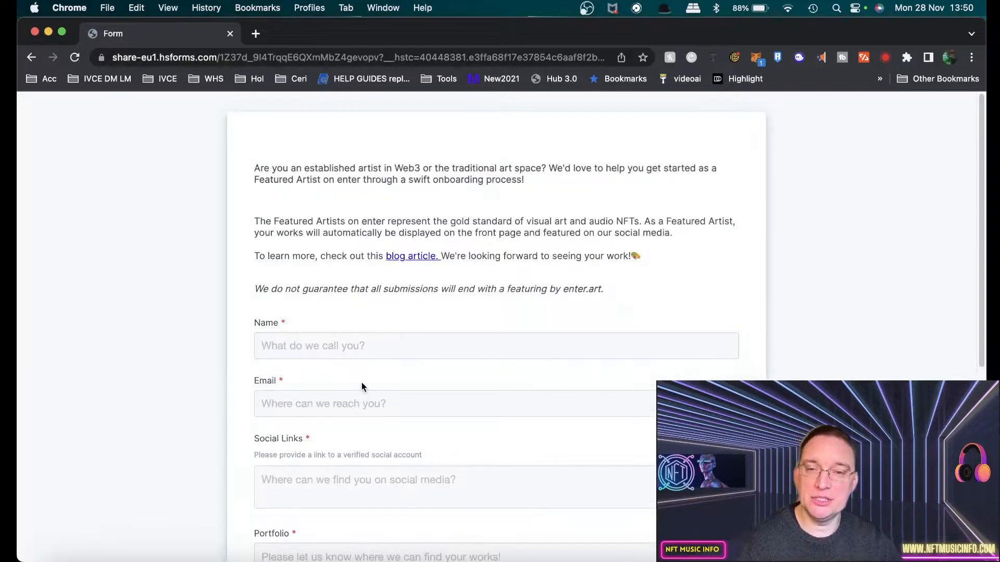
# Review the Established Artists form's publications and exhibitions fields, then return to the October recap.
pyautogui.scroll(-3)
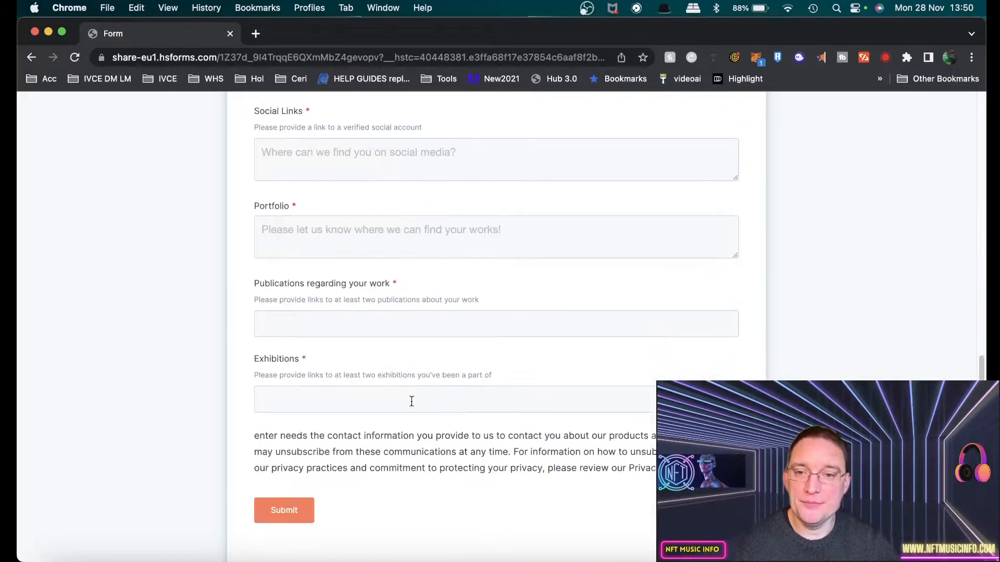
pyautogui.scroll(3)
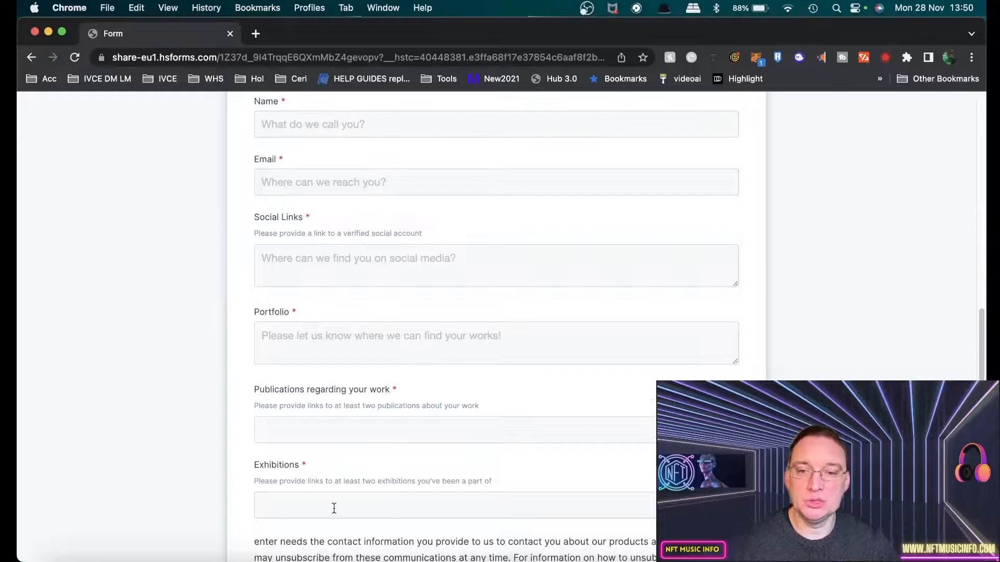
pyautogui.click(31, 57)
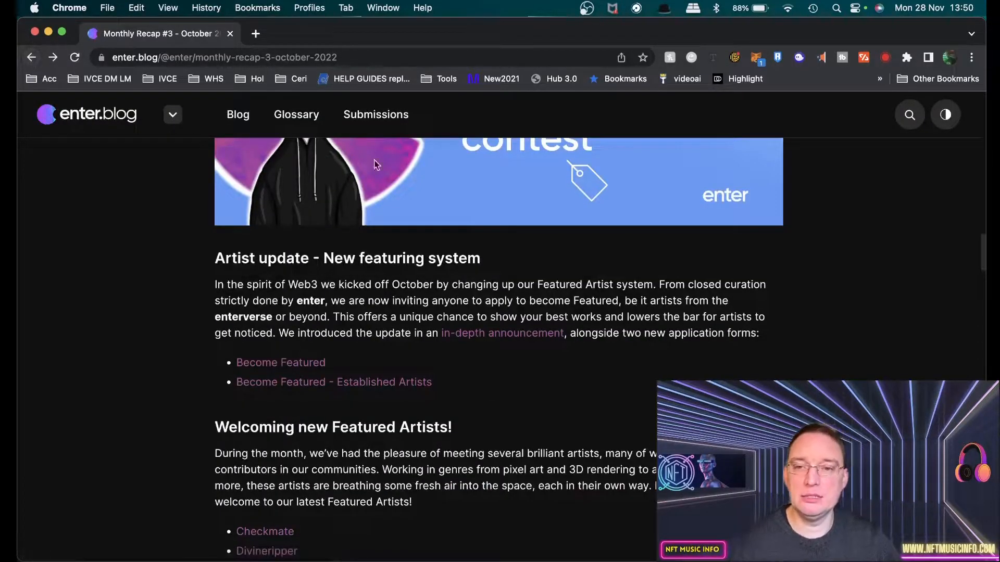
# Read the Welcoming new Featured Artists list of five artists, Checkmate through Ridsect.
pyautogui.scroll(-3)
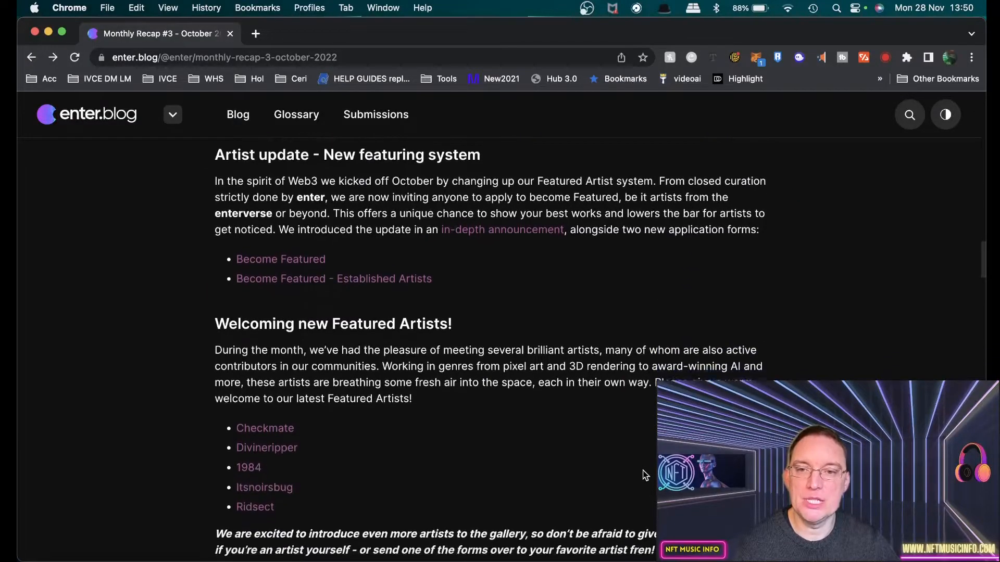
pyautogui.scroll(-3)
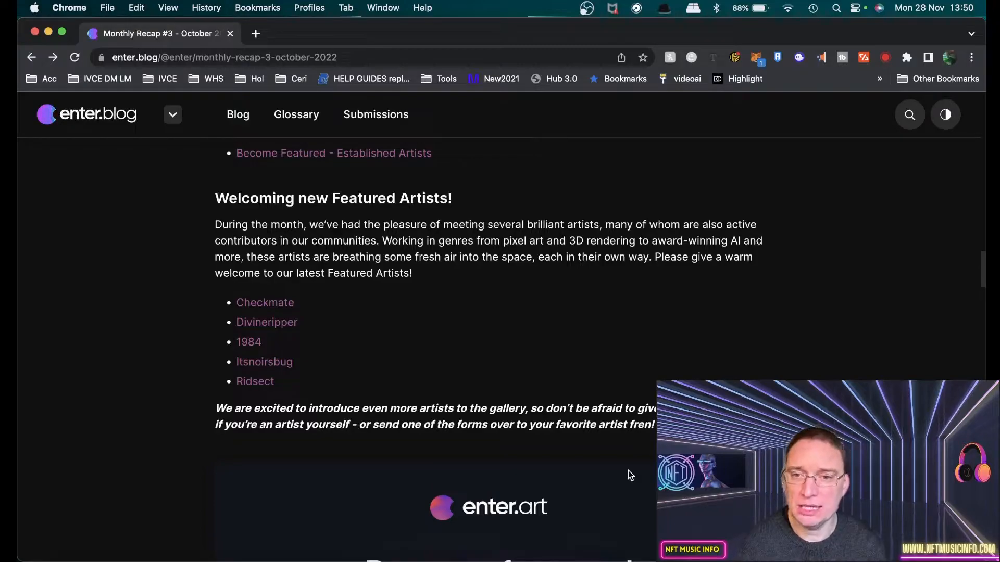
pyautogui.moveTo(392, 442)
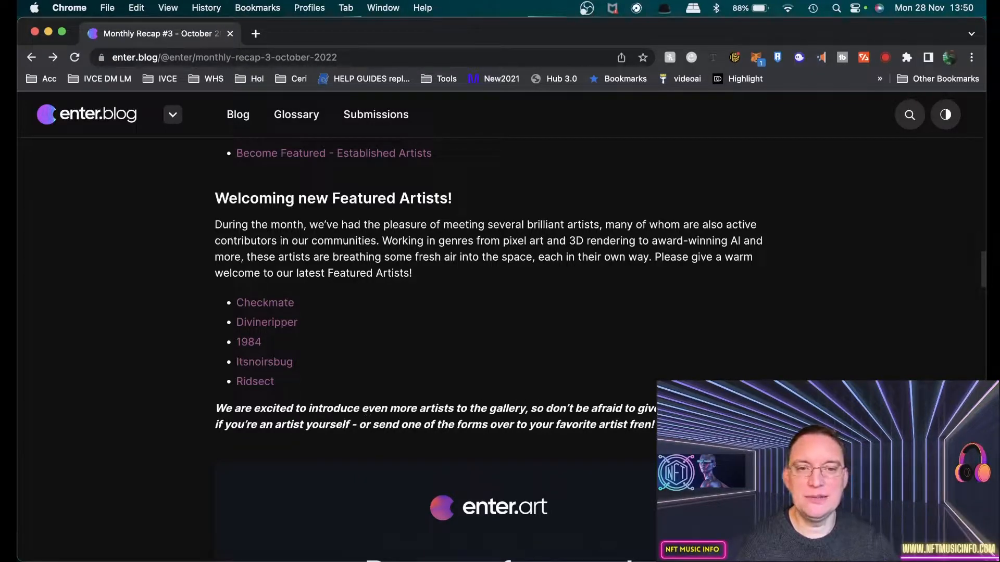
pyautogui.moveTo(393, 443)
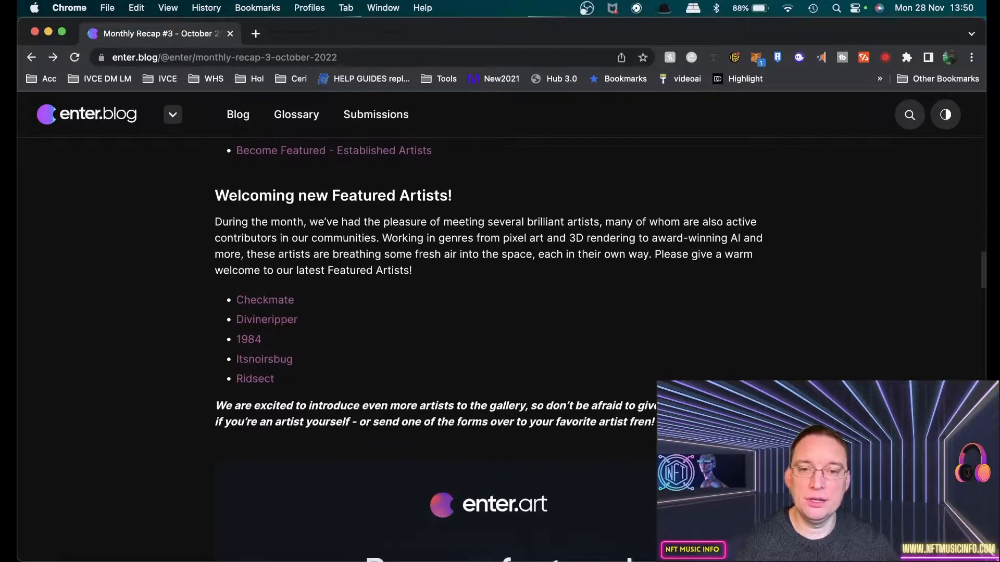
# Read Development and New collections on enter.market, then open enter.market in a new tab.
pyautogui.scroll(-3)
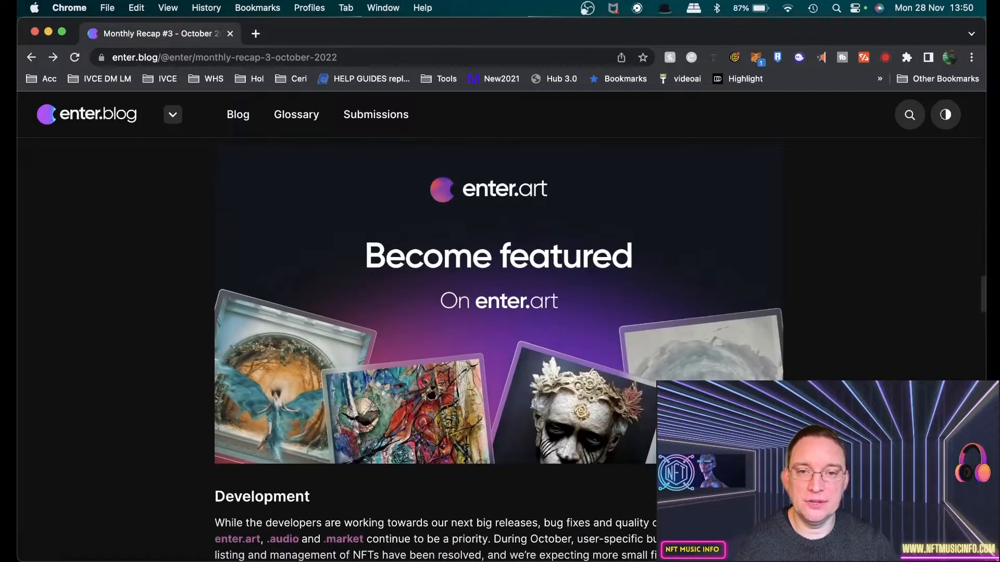
pyautogui.scroll(-3)
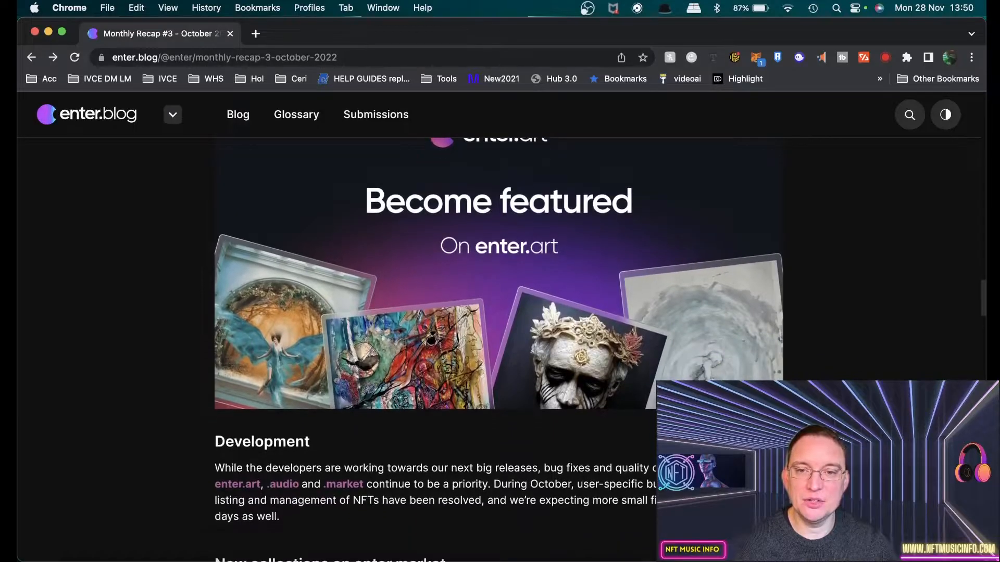
pyautogui.scroll(-3)
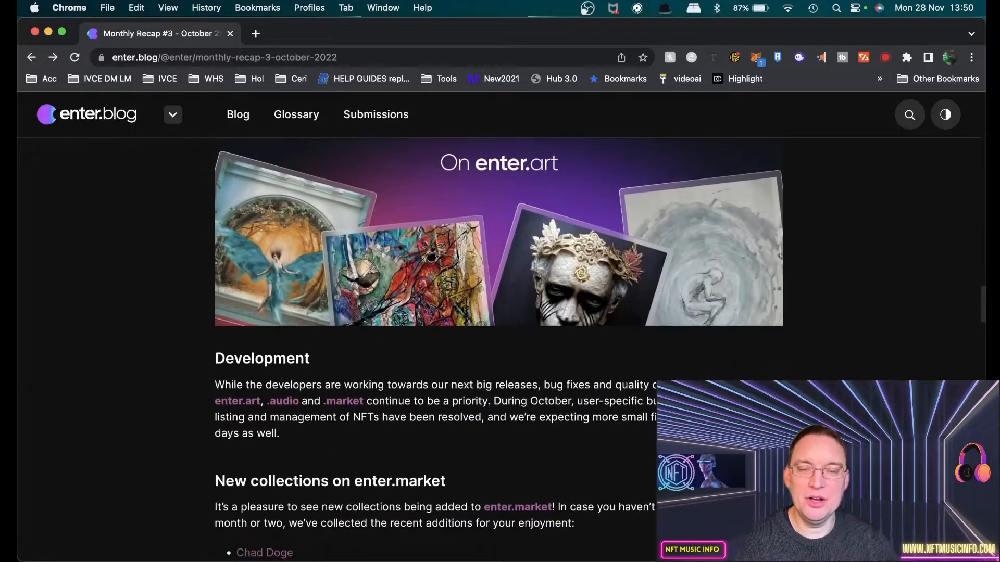
pyautogui.scroll(-3)
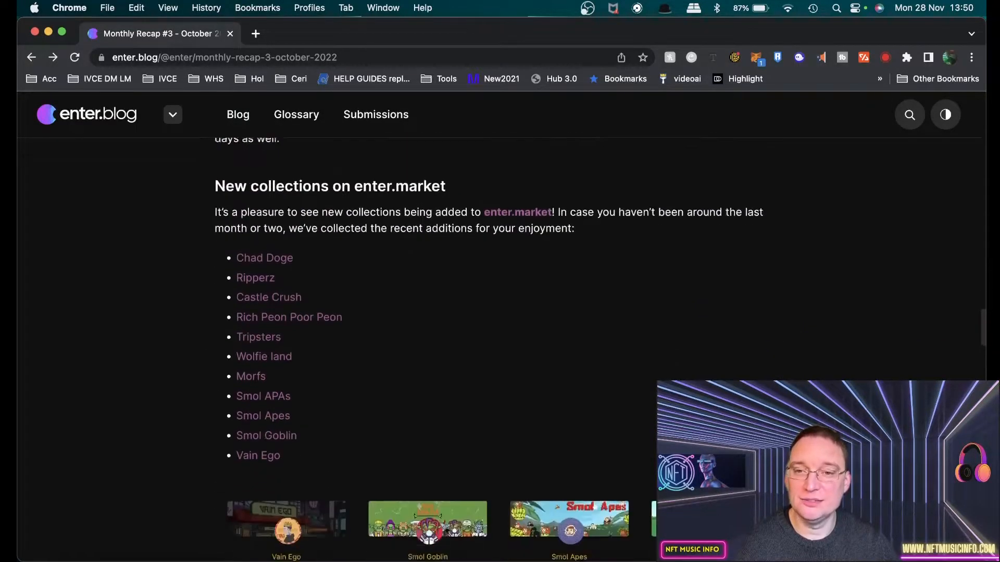
pyautogui.scroll(3)
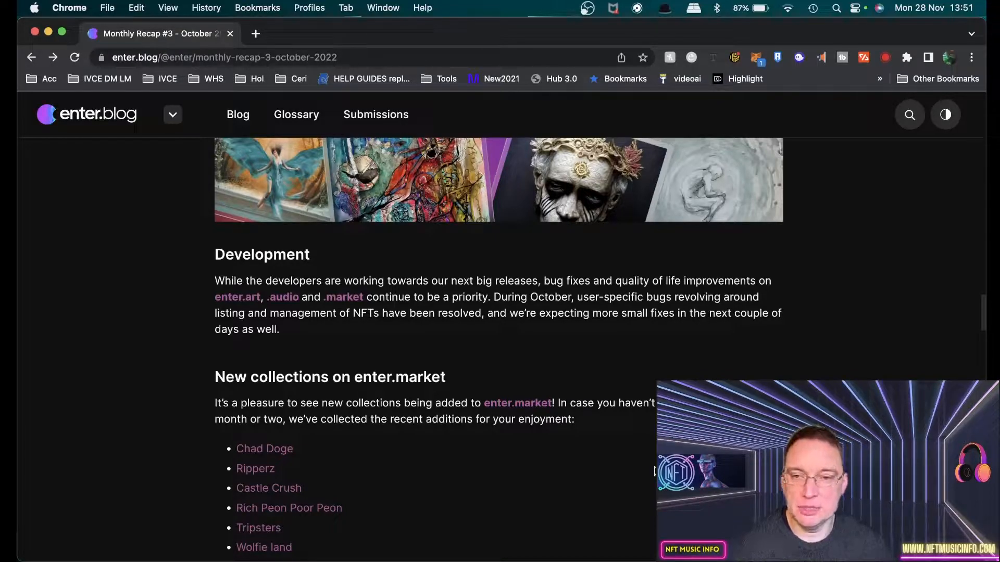
pyautogui.scroll(-3)
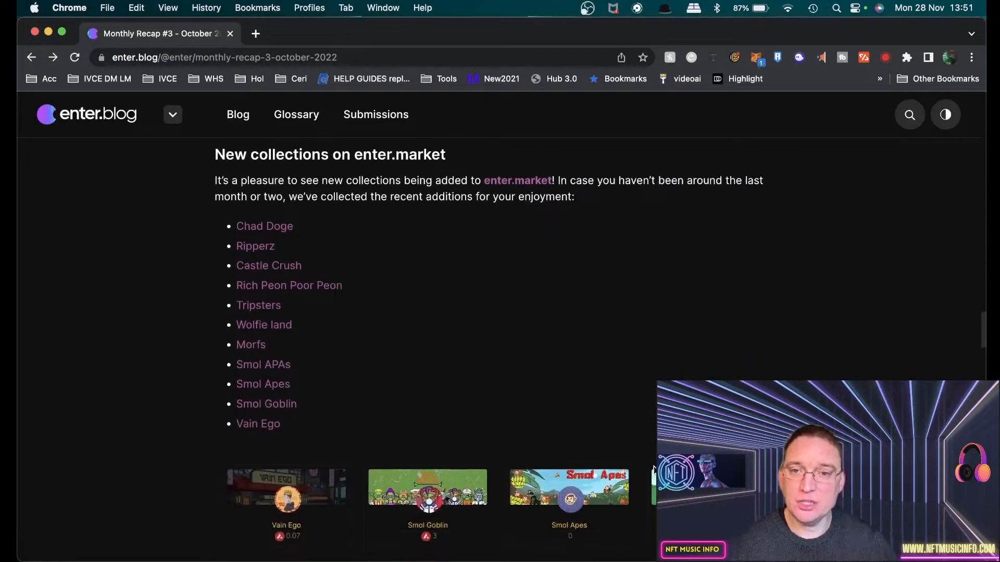
pyautogui.moveTo(558, 221)
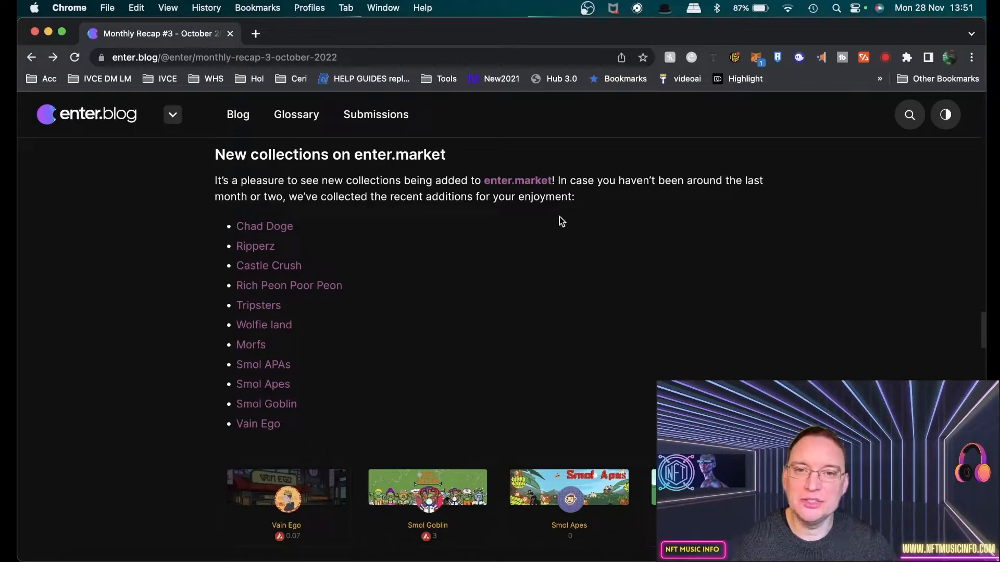
pyautogui.click(518, 180)
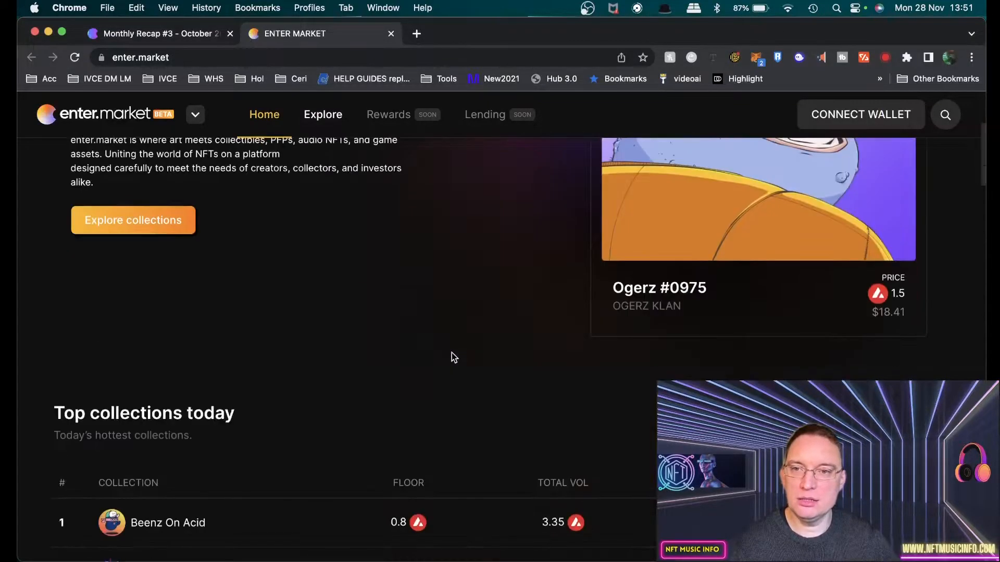
# Browse enter.market's Top collections today and choose Beenz On Acid.
pyautogui.scroll(-3)
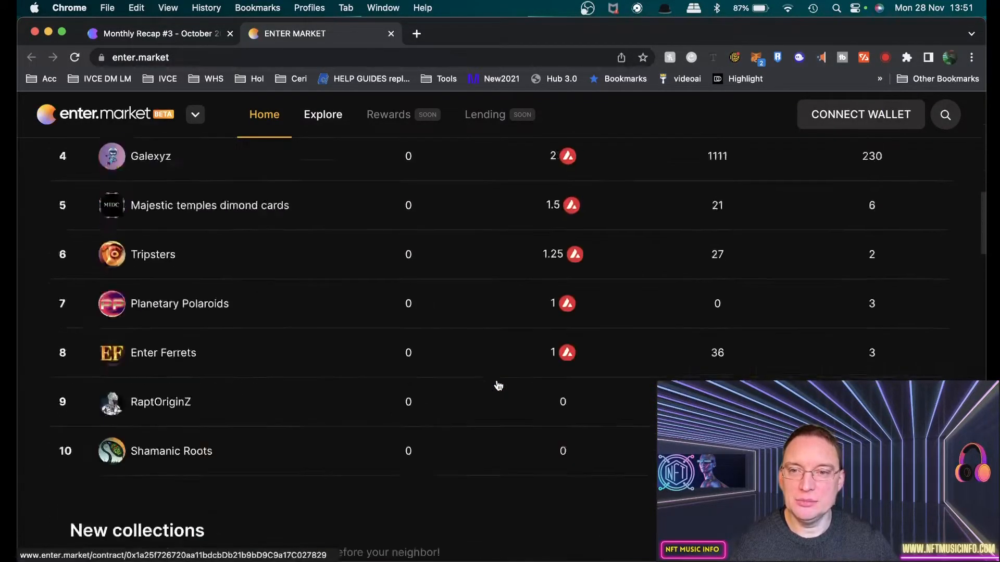
pyautogui.scroll(-3)
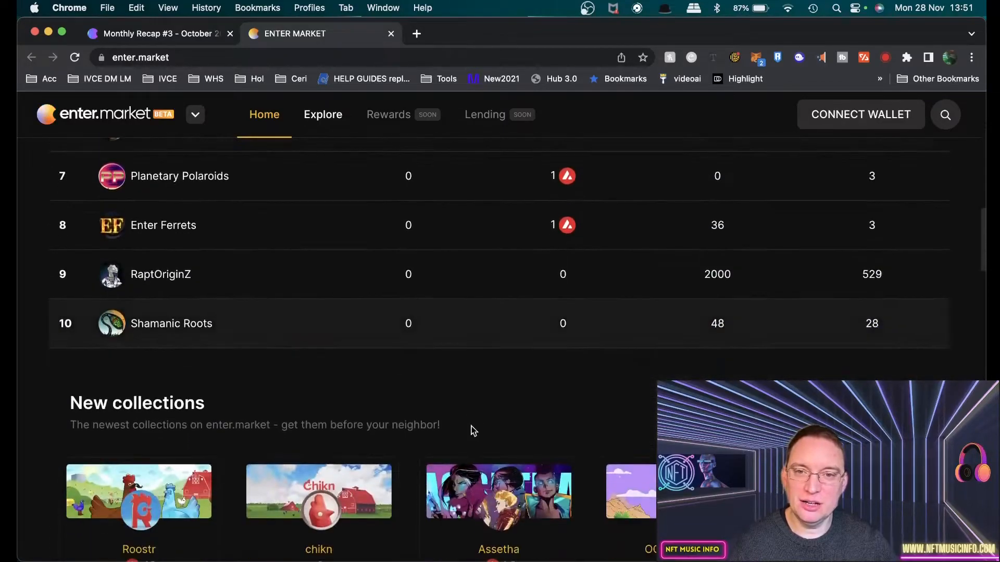
pyautogui.scroll(3)
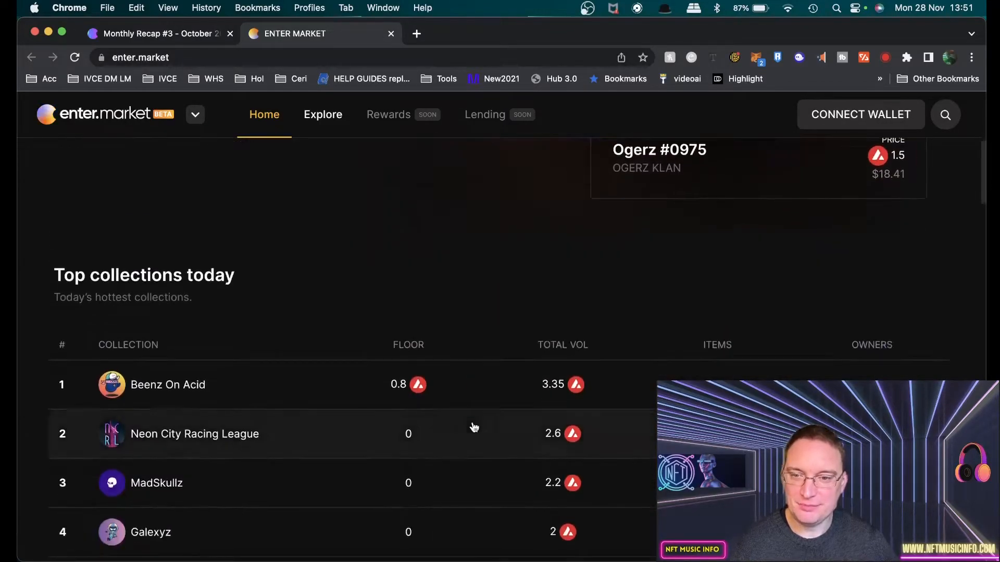
pyautogui.moveTo(386, 389)
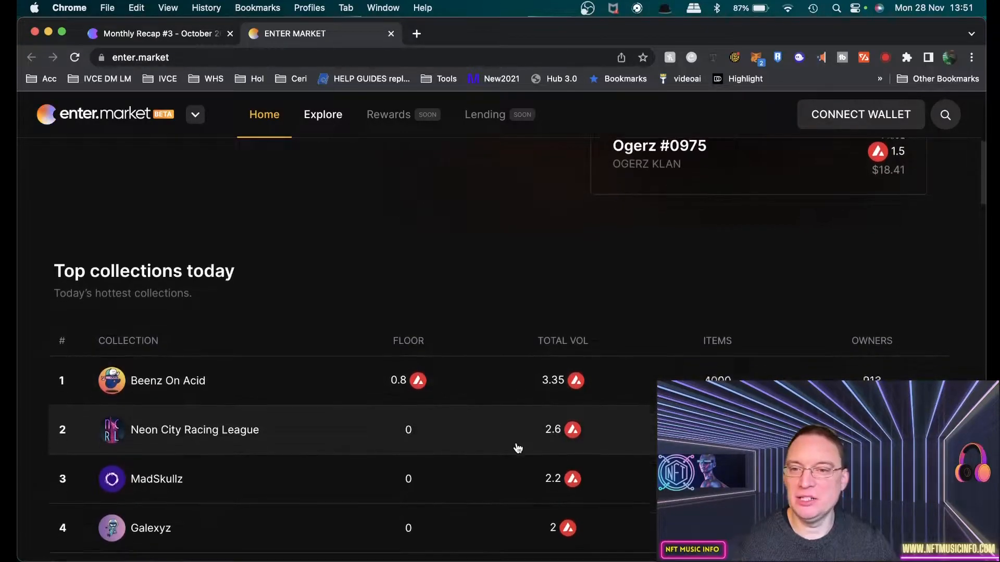
pyautogui.scroll(-3)
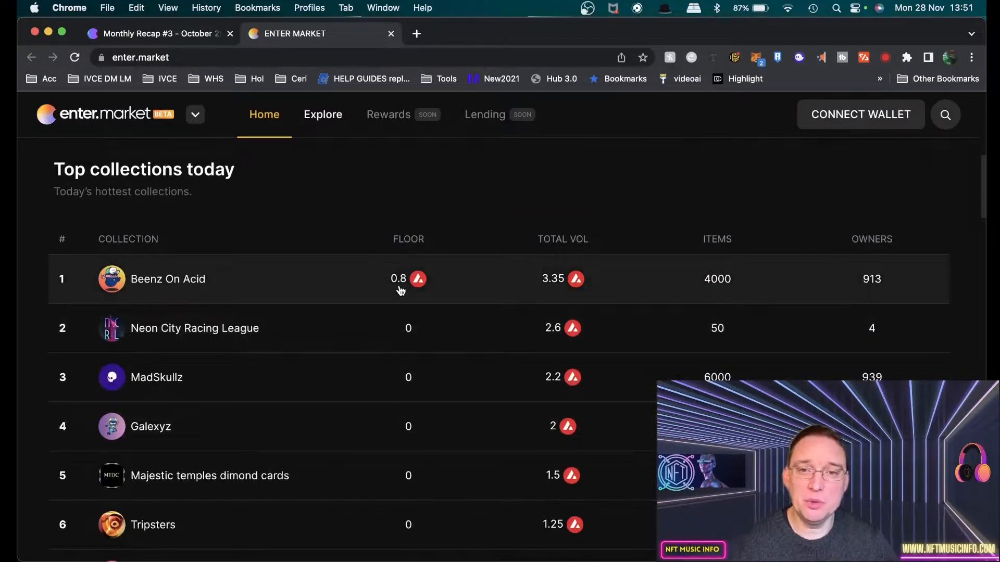
pyautogui.moveTo(545, 279)
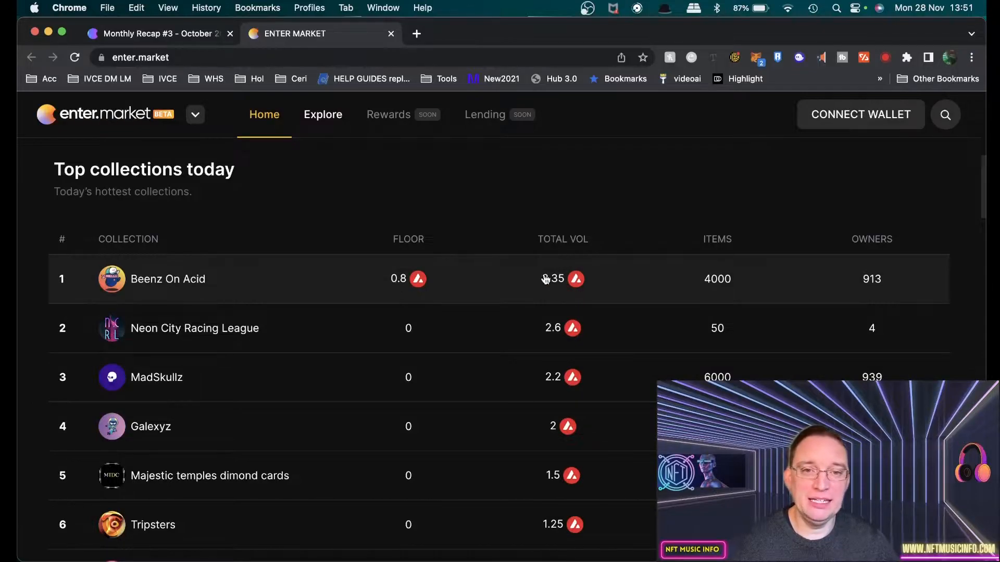
pyautogui.moveTo(547, 281)
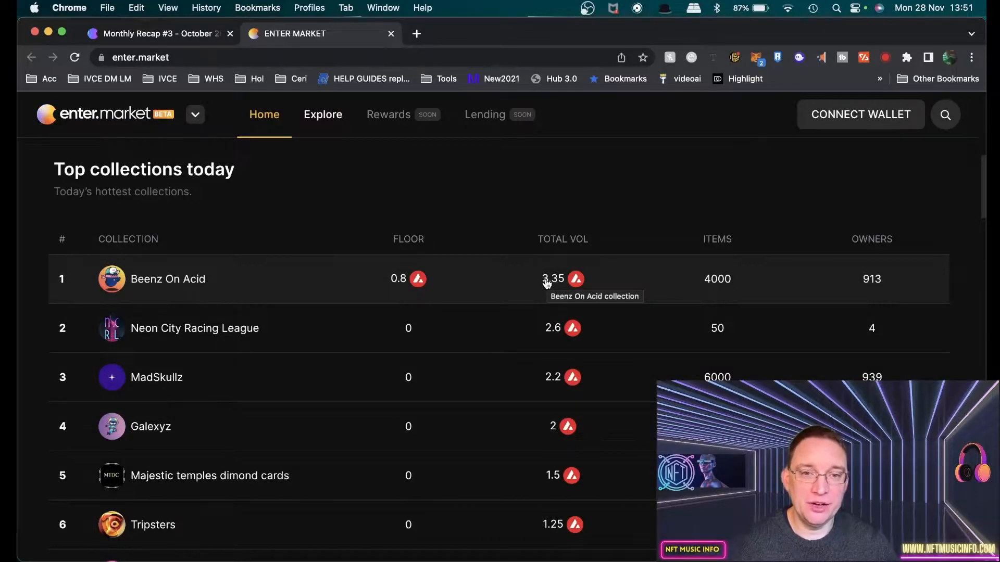
pyautogui.moveTo(716, 282)
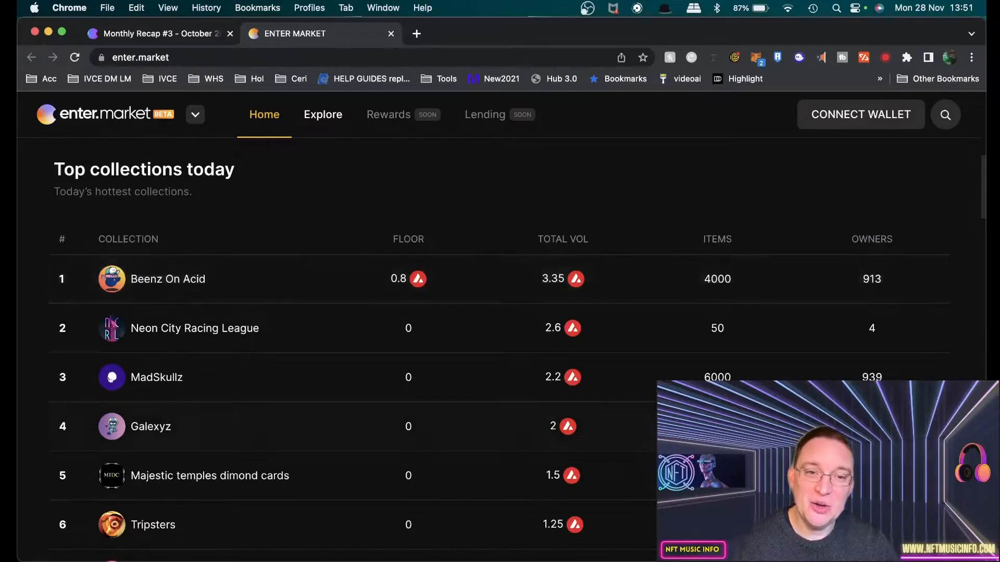
pyautogui.scroll(-3)
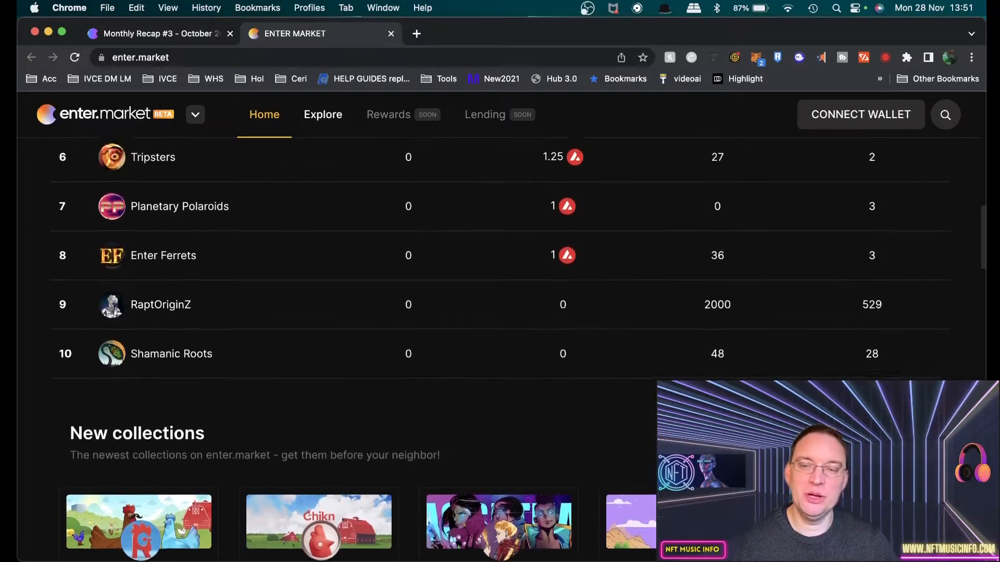
pyautogui.scroll(3)
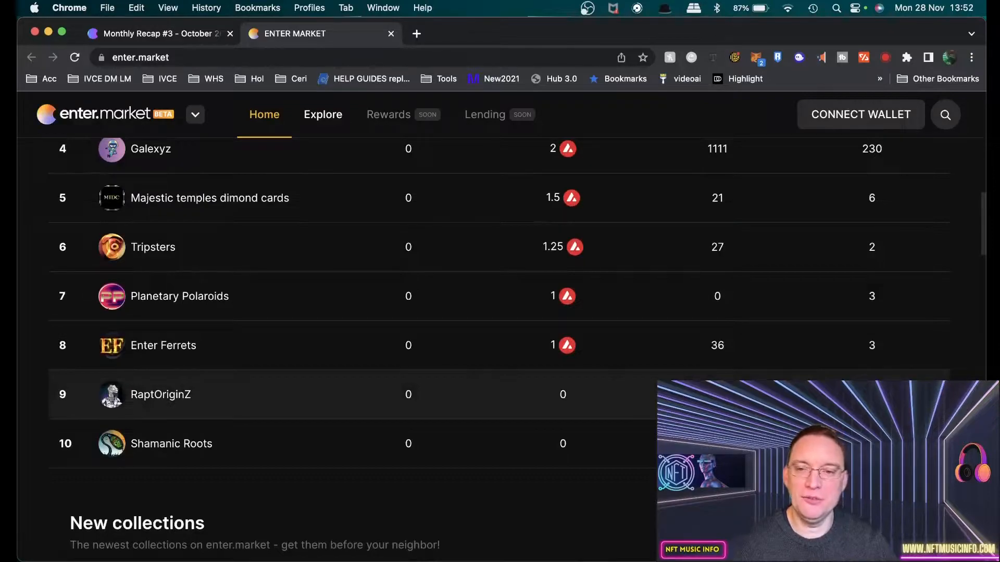
pyautogui.scroll(3)
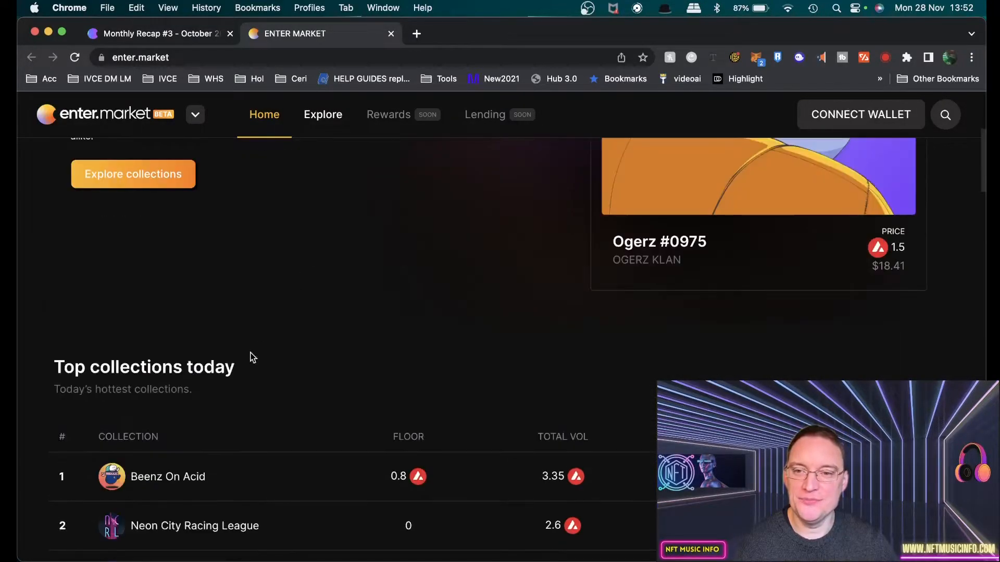
pyautogui.click(168, 477)
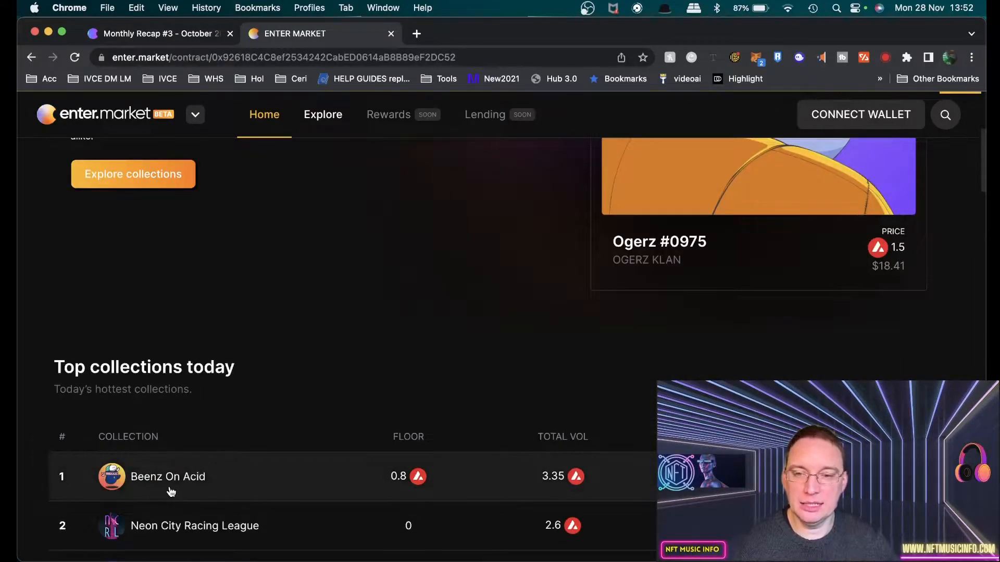
# Load Beenz On Acid and view its stats: 4052 items, 913 owners, 0.8 floor.
pyautogui.click(168, 476)
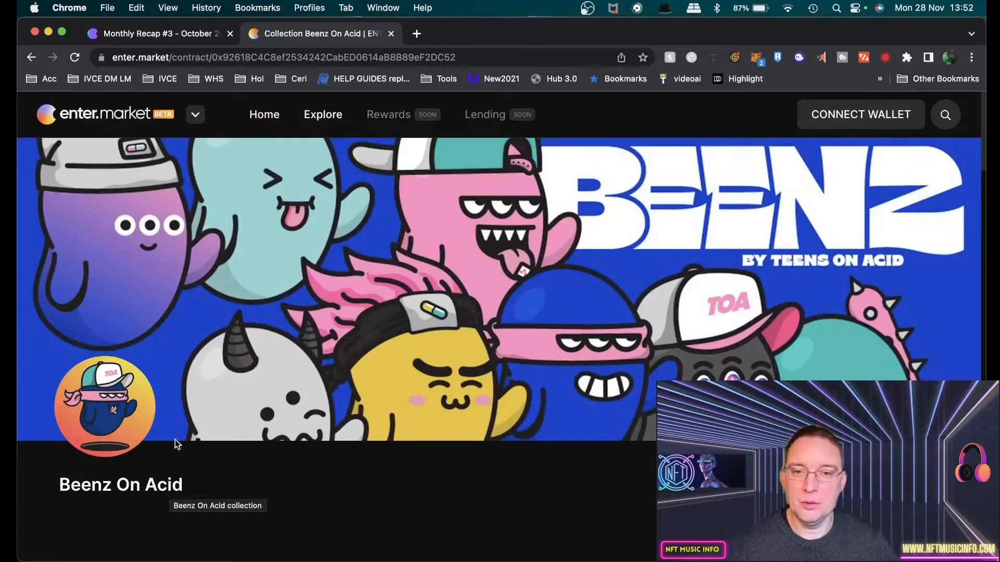
pyautogui.scroll(-3)
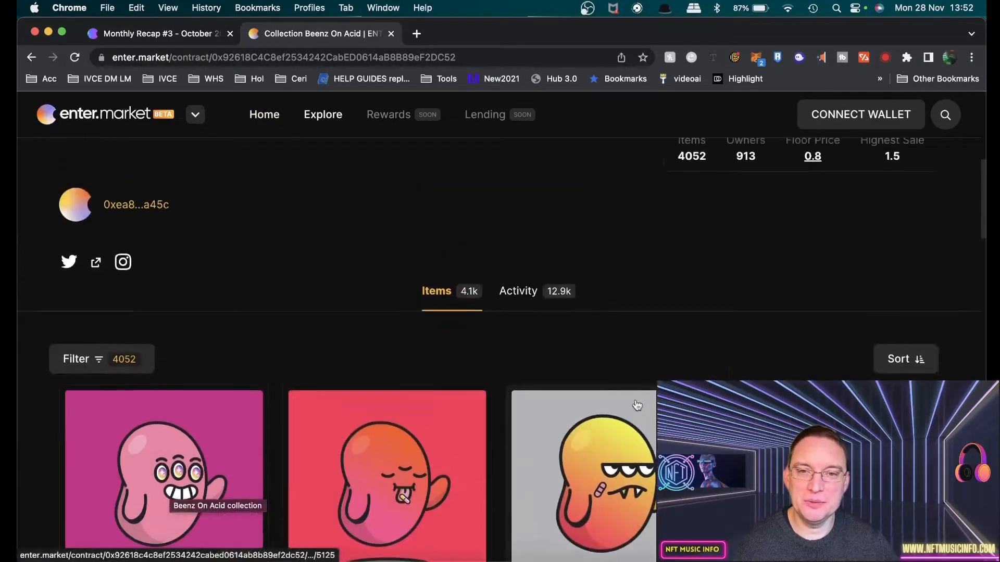
pyautogui.moveTo(593, 367)
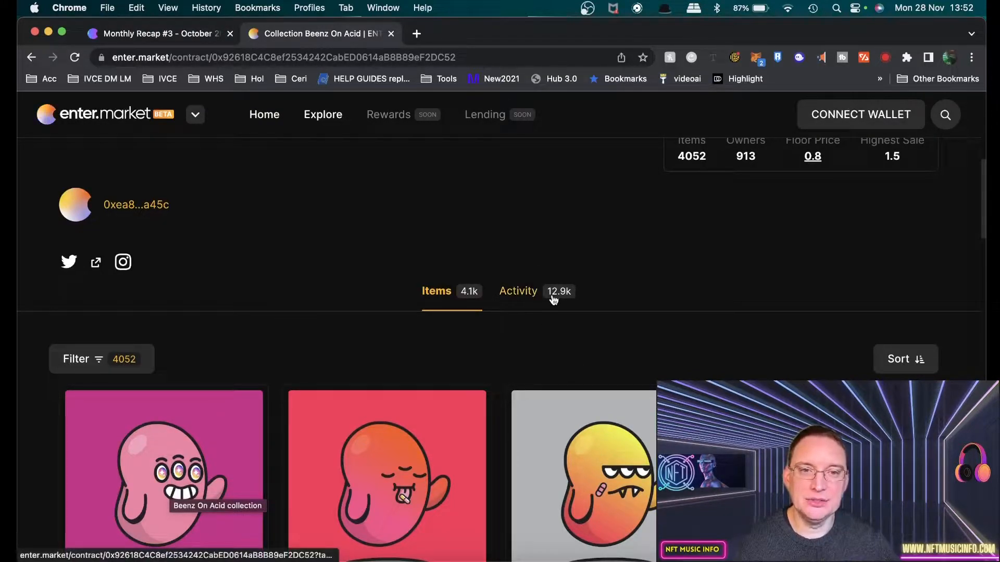
# Open the collection's Activity tab and browse recent transfers and a mint across 807 pages.
pyautogui.click(518, 290)
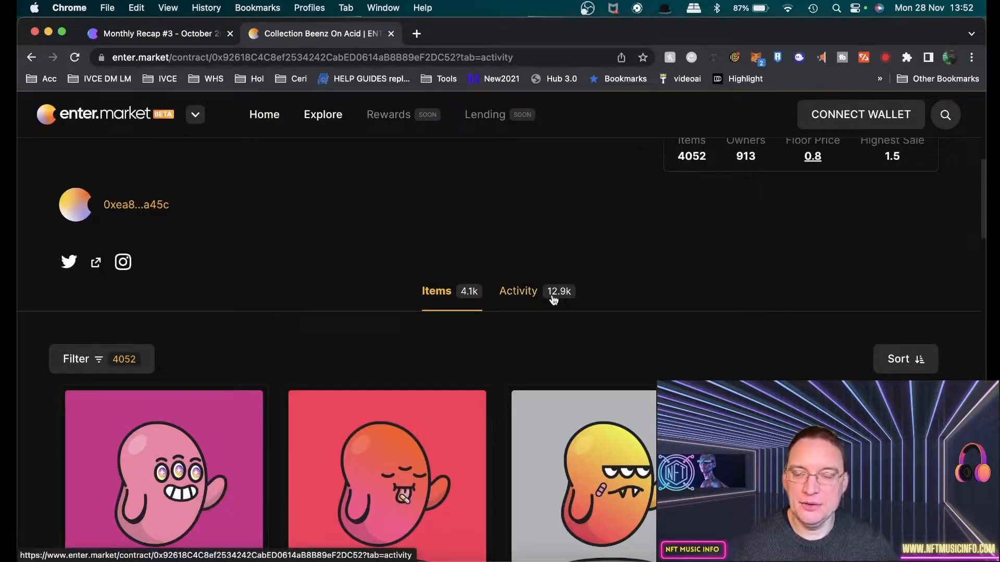
pyautogui.click(518, 291)
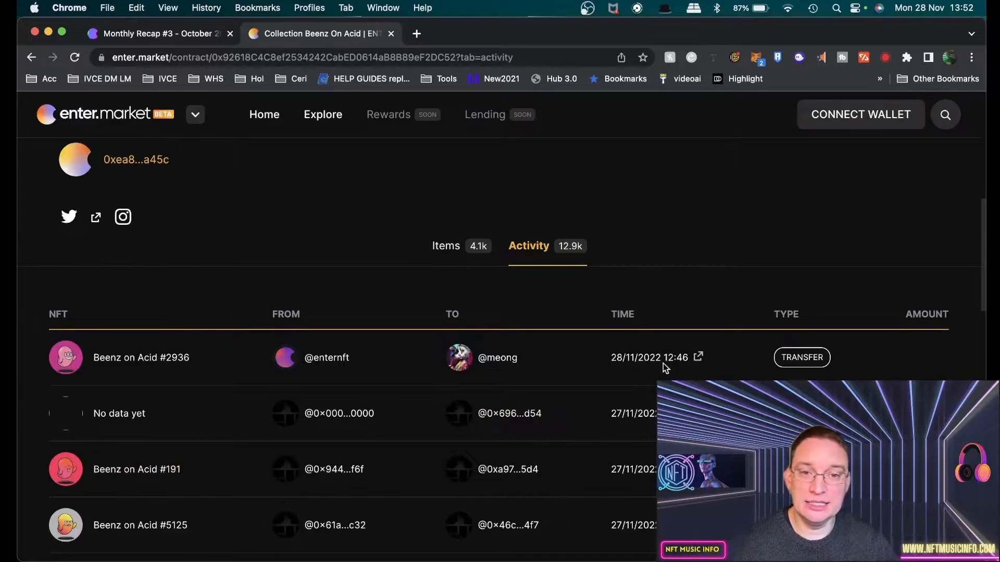
pyautogui.scroll(-3)
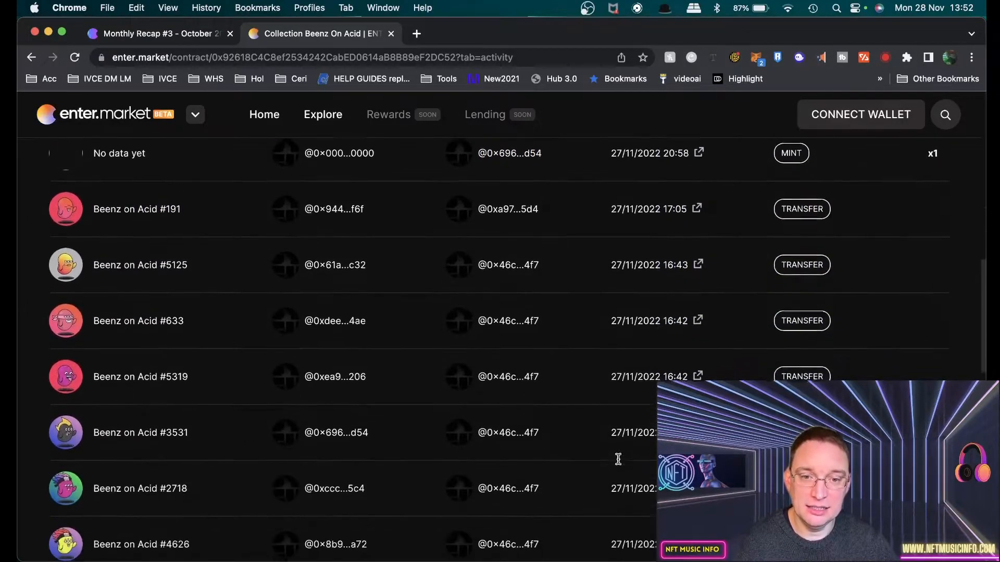
pyautogui.scroll(-3)
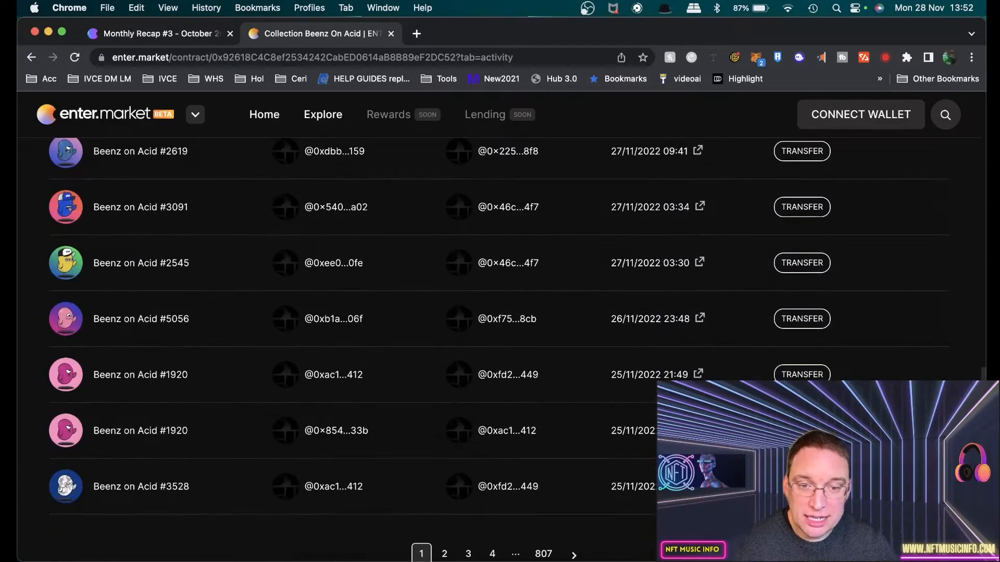
pyautogui.scroll(3)
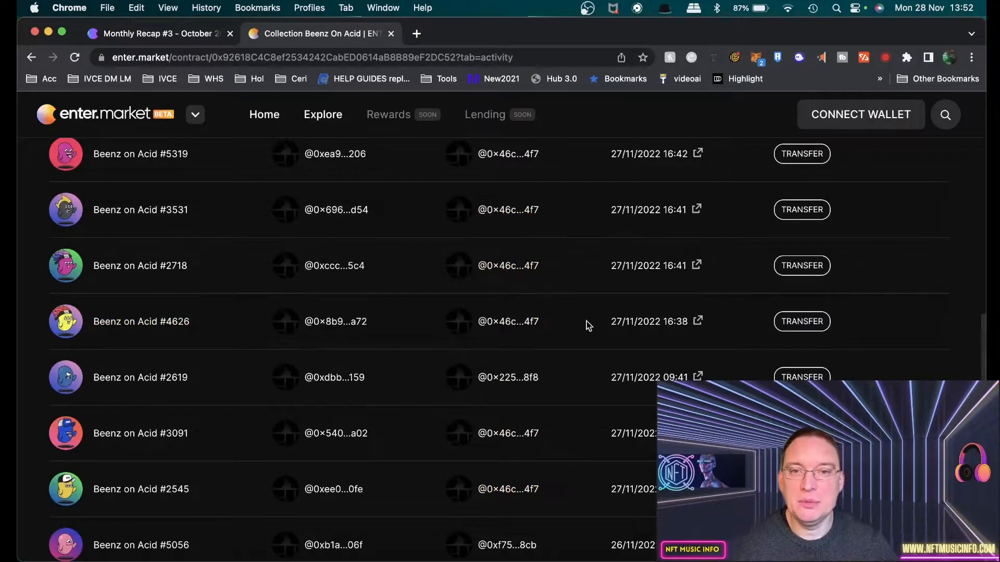
pyautogui.scroll(3)
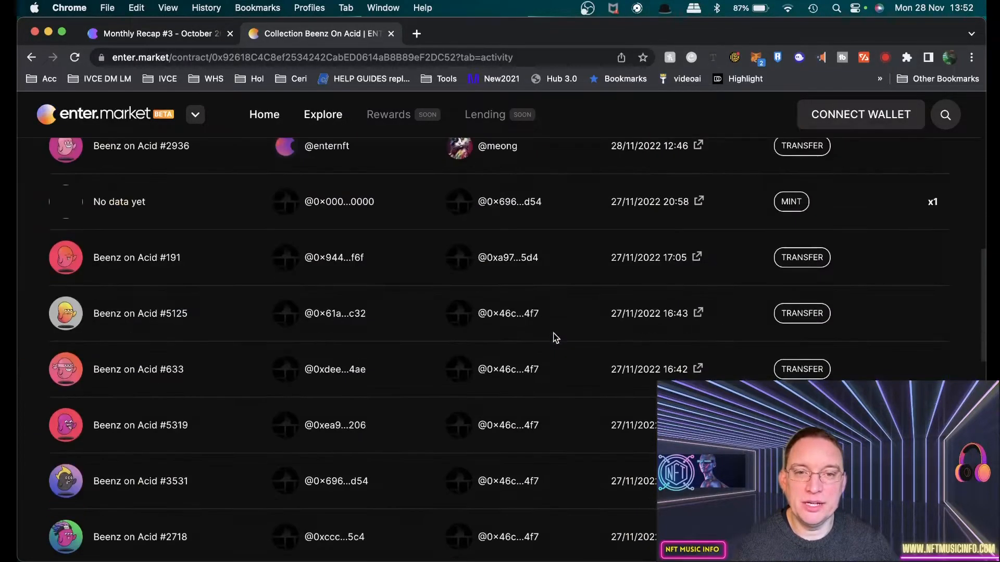
# Switch to the Monthly Recap #3 tab and read $NFTART and announcements through Focus for November.
pyautogui.click(159, 33)
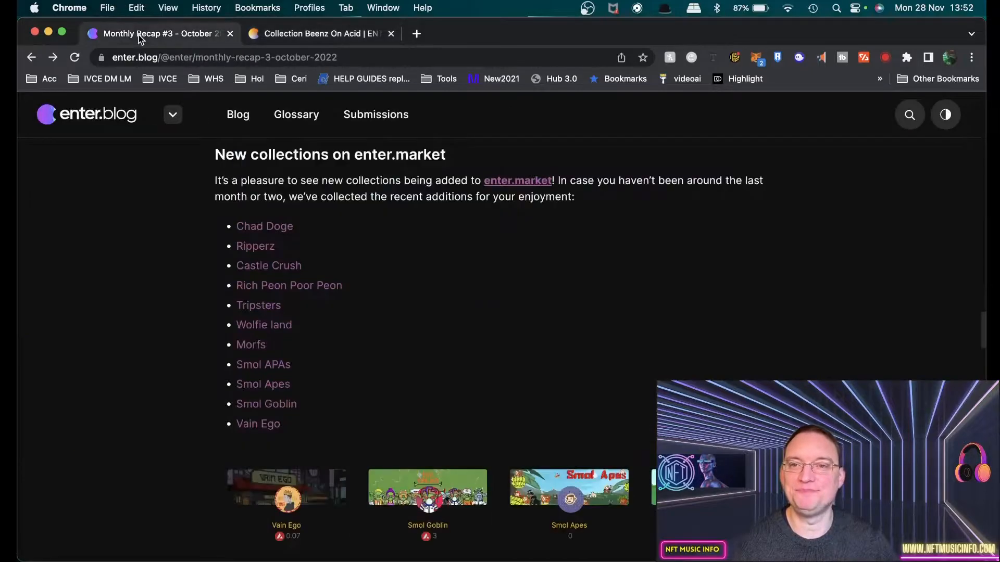
pyautogui.scroll(-3)
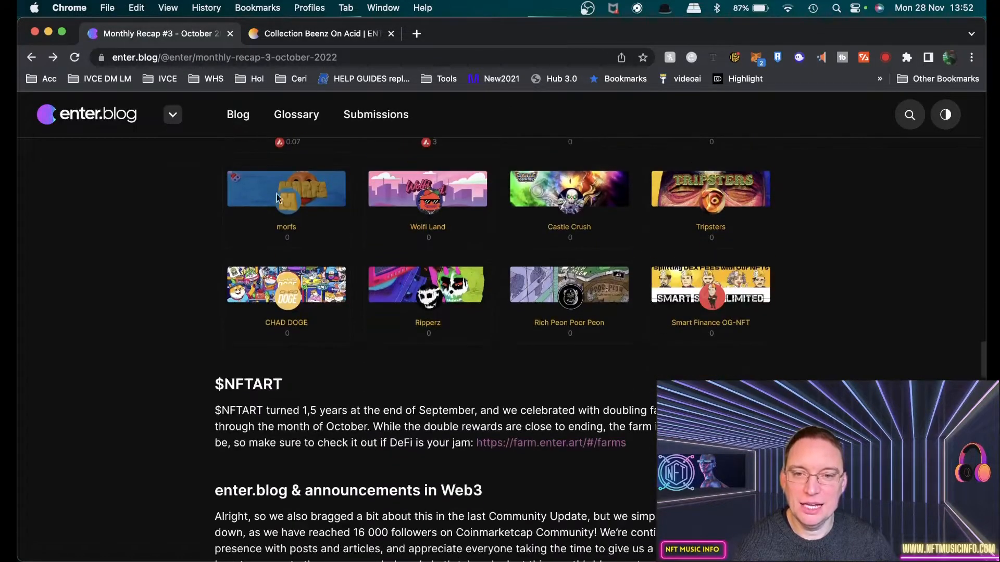
pyautogui.scroll(-3)
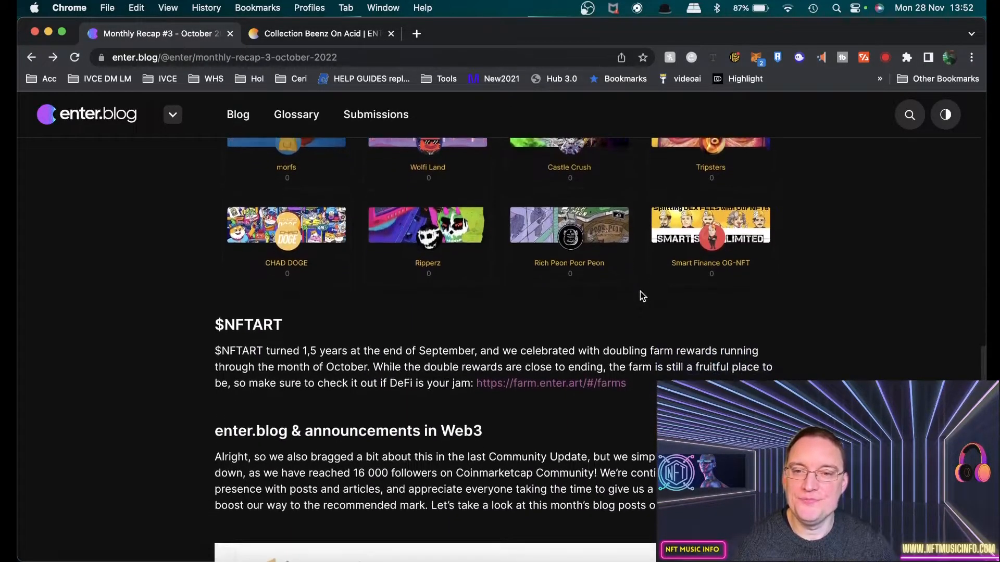
pyautogui.scroll(-3)
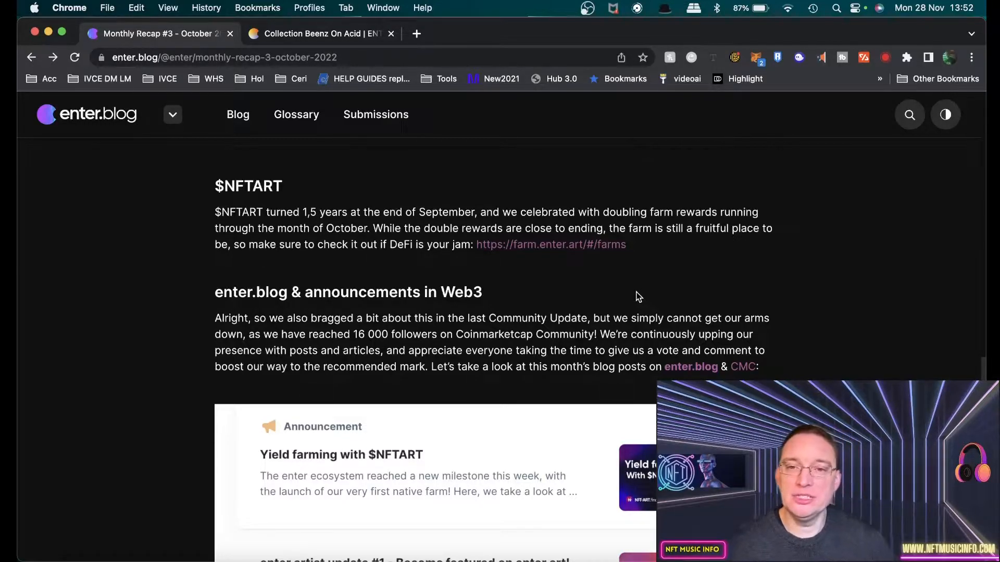
pyautogui.scroll(-3)
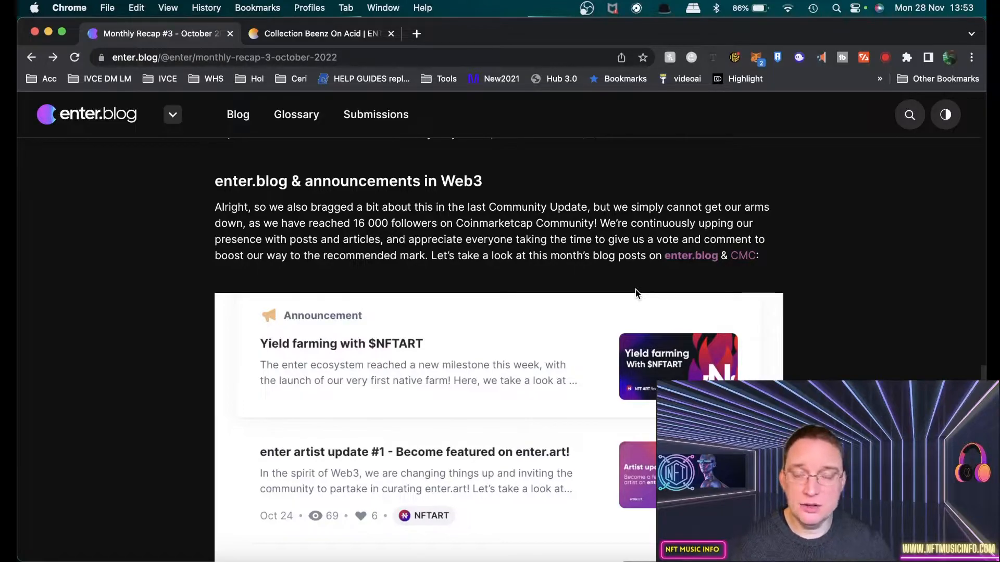
pyautogui.scroll(-3)
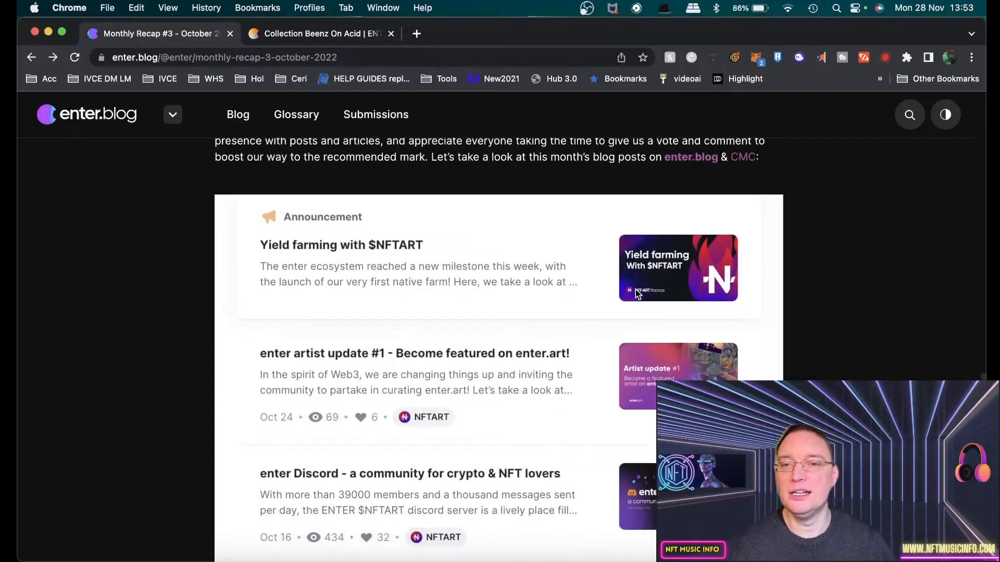
pyautogui.scroll(-3)
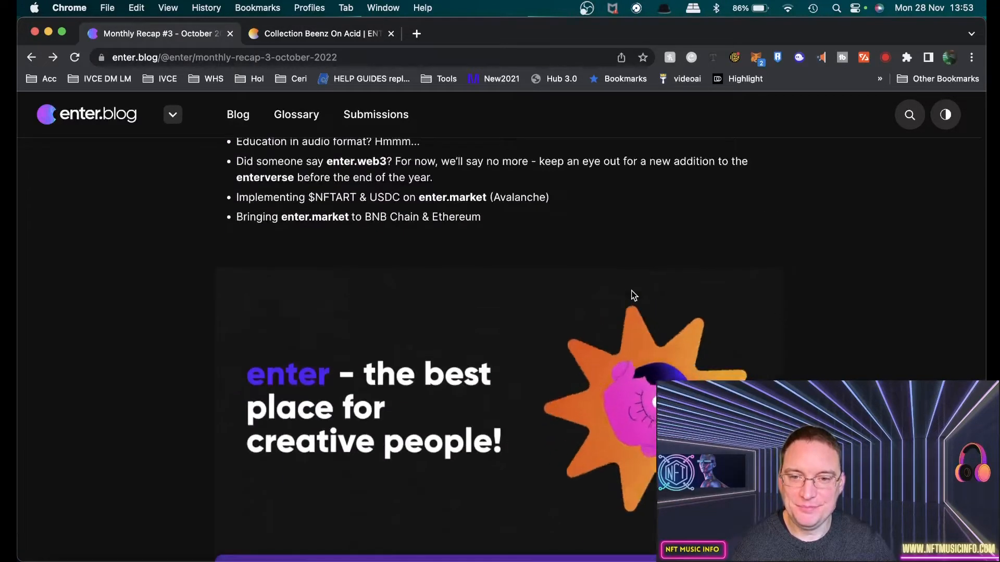
pyautogui.scroll(3)
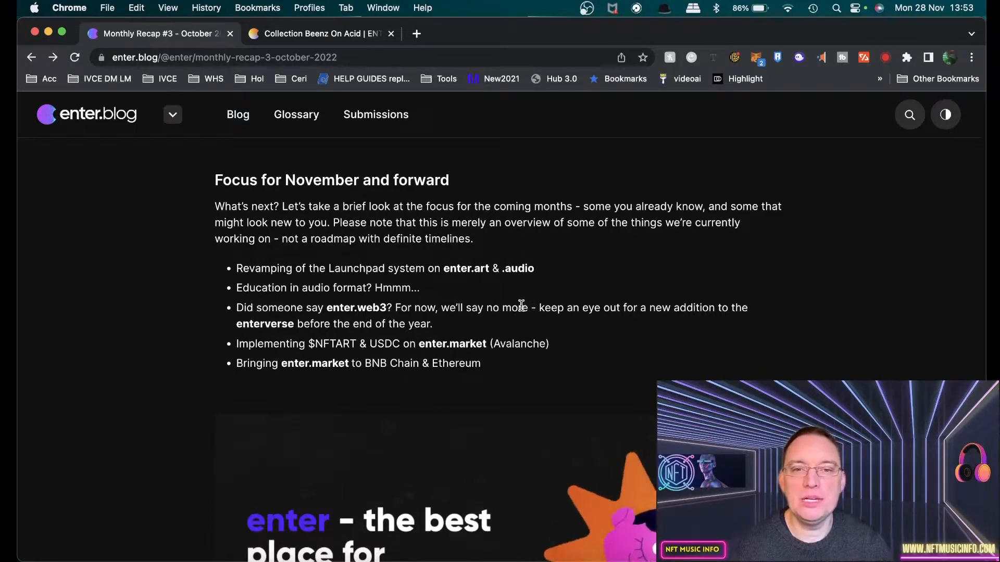
pyautogui.moveTo(363, 337)
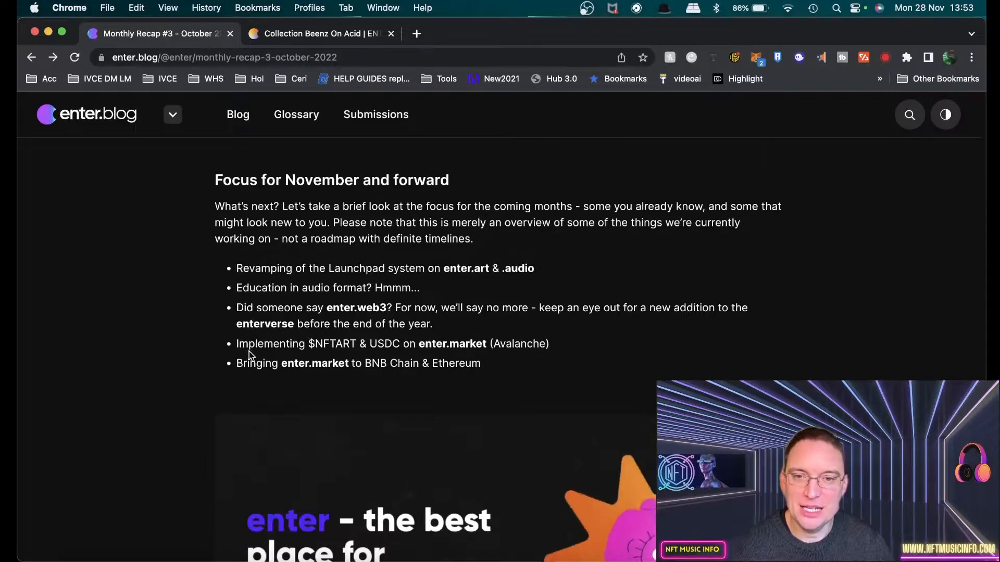
pyautogui.moveTo(324, 356)
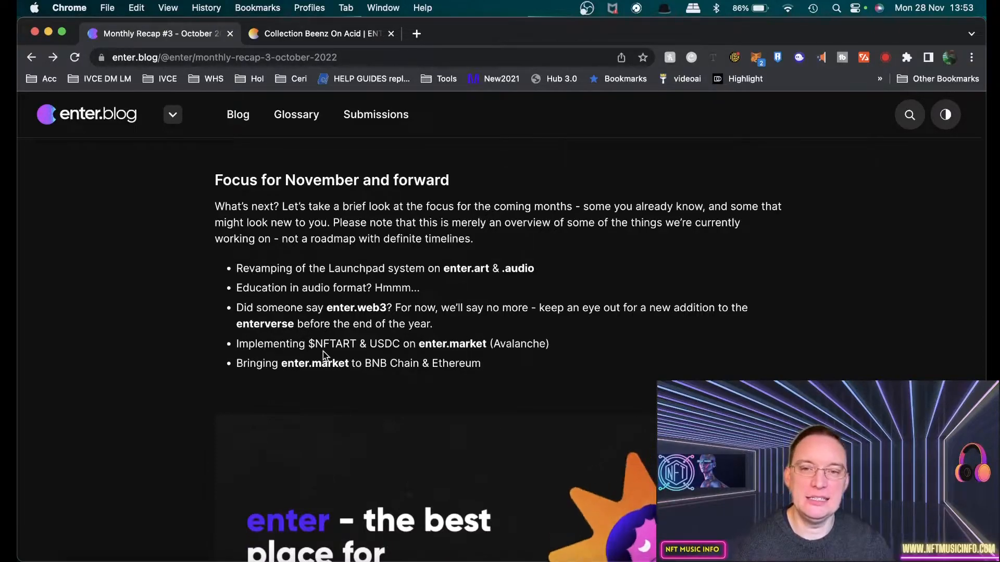
pyautogui.moveTo(537, 349)
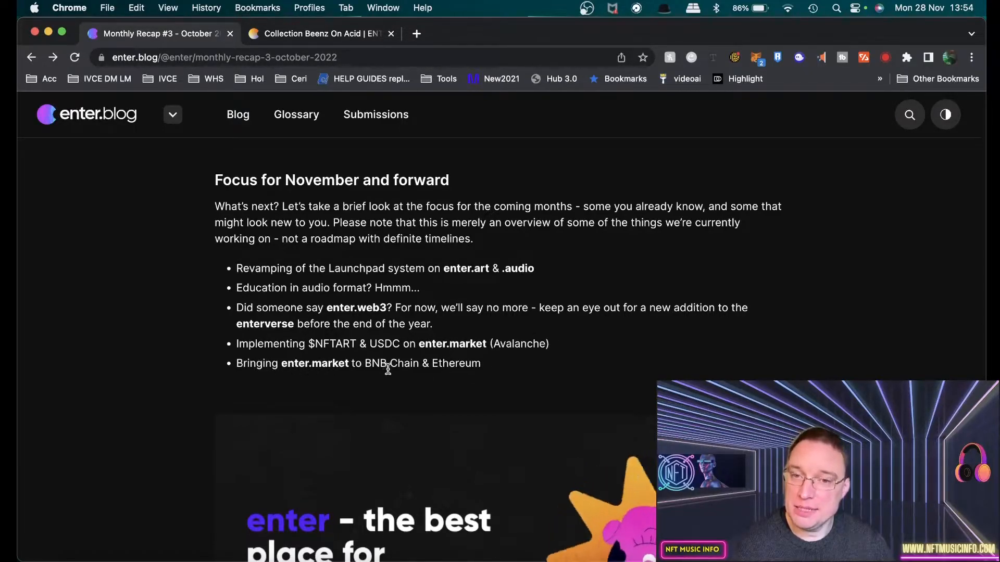
pyautogui.scroll(-3)
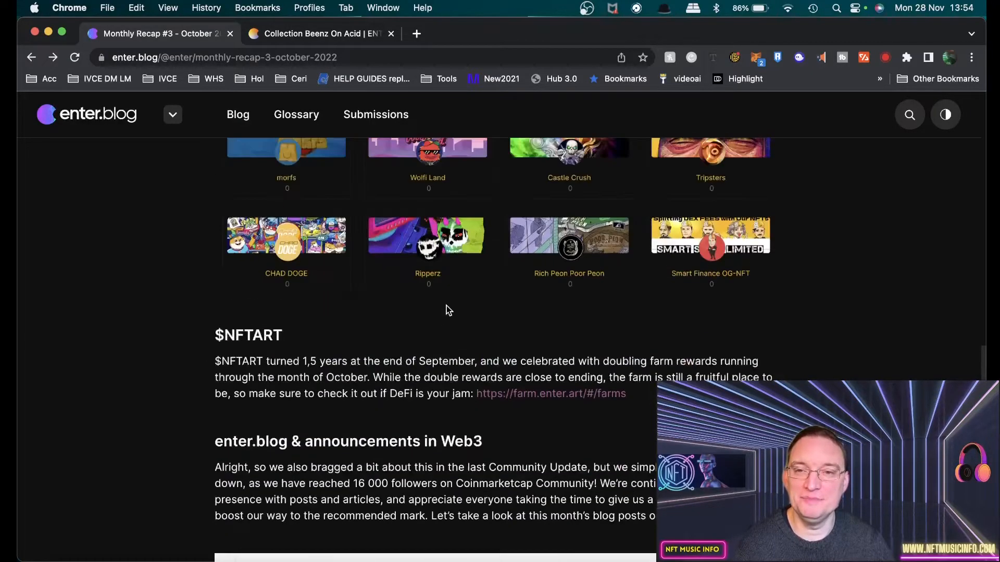
pyautogui.scroll(3)
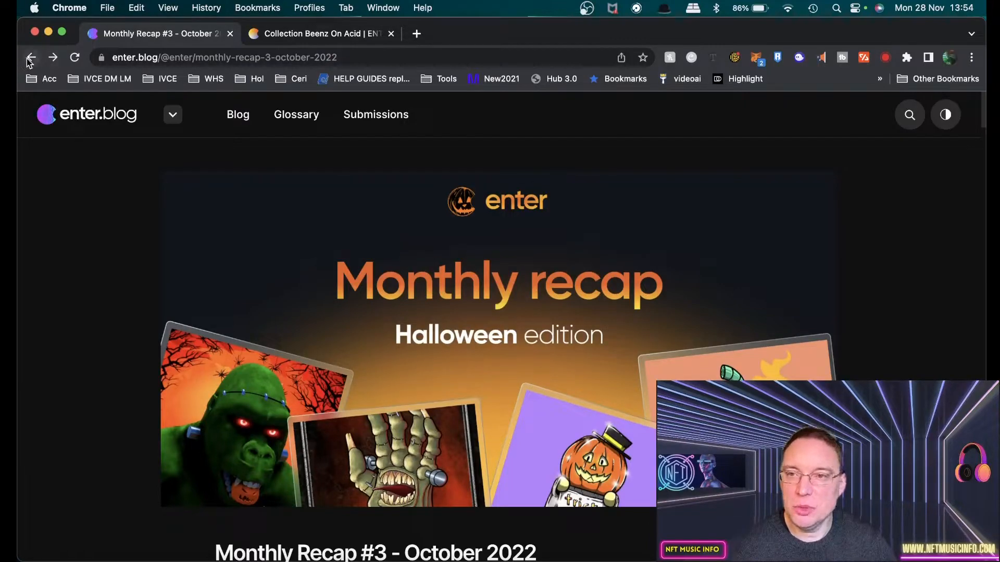
# Go back to the enterNFT podcast article and read to the weekly episodes paragraph.
pyautogui.click(31, 57)
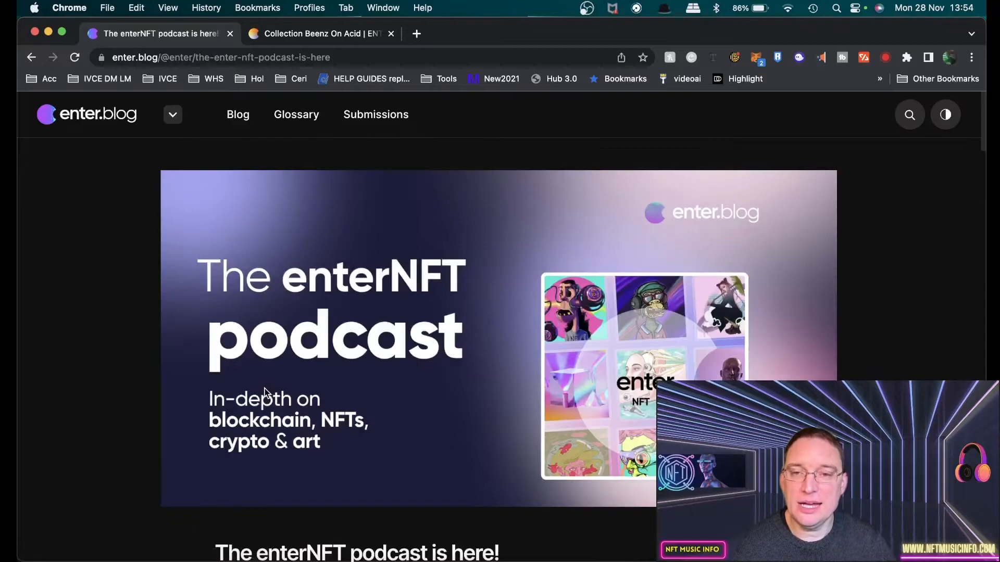
pyautogui.moveTo(472, 321)
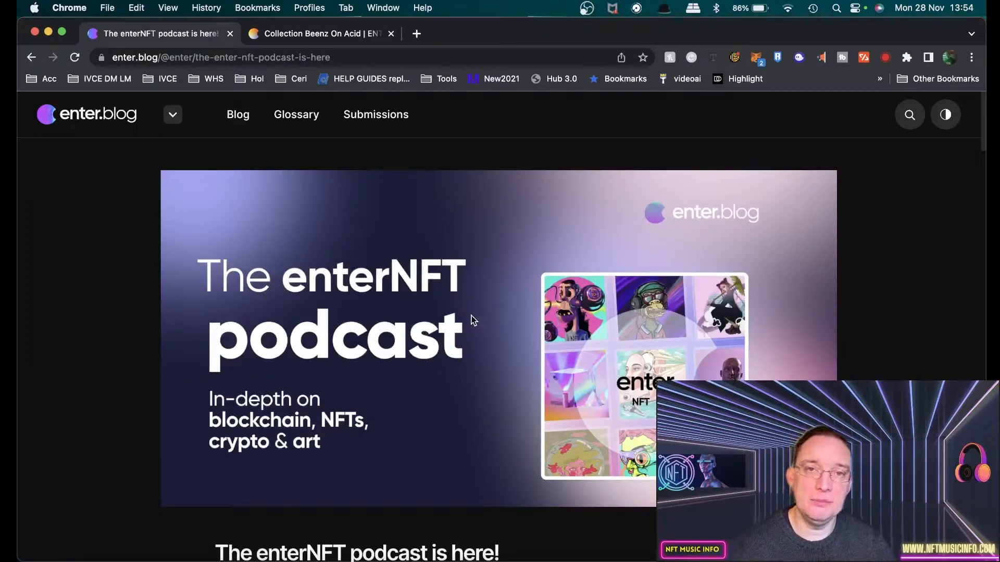
pyautogui.scroll(-3)
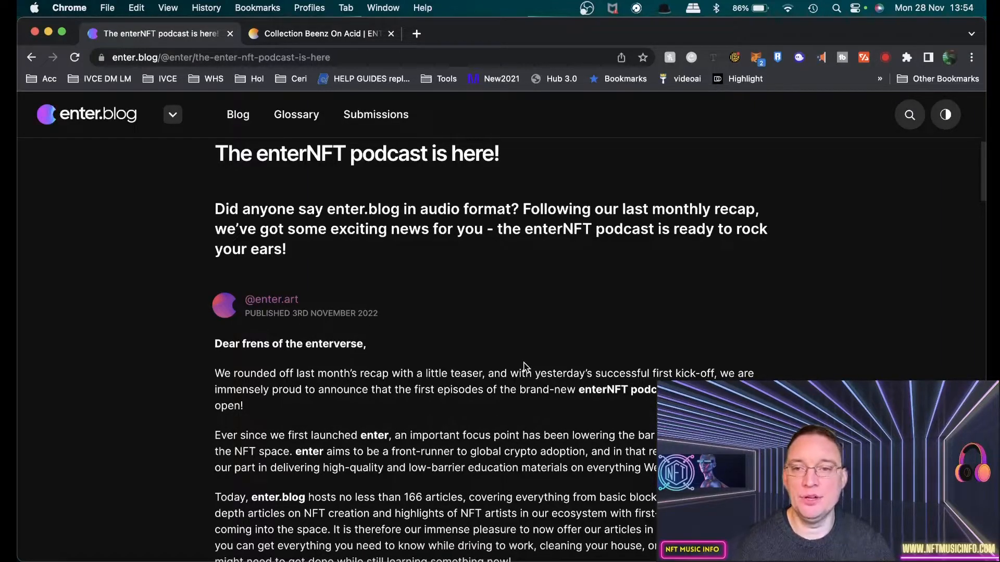
pyautogui.moveTo(377, 288)
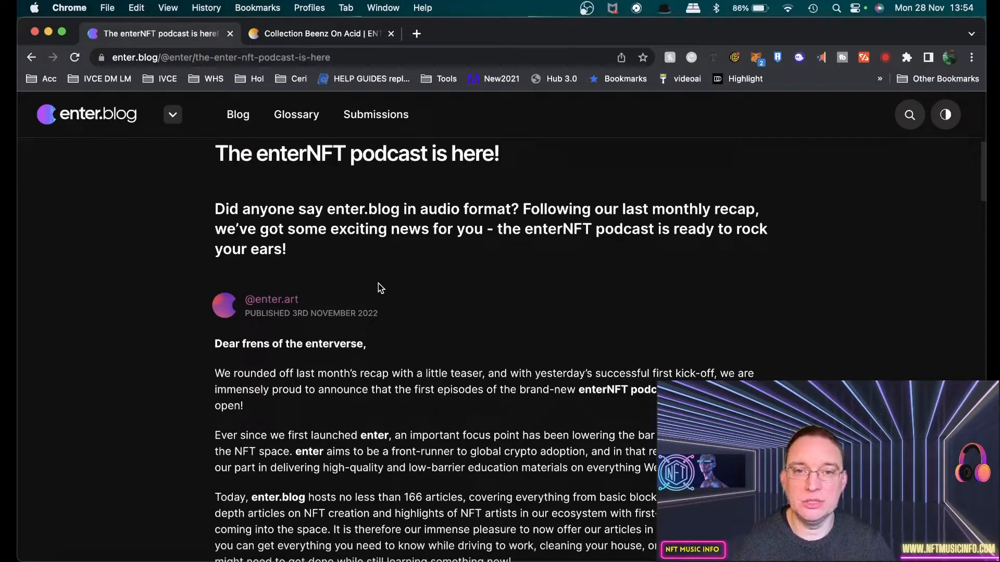
pyautogui.moveTo(581, 230)
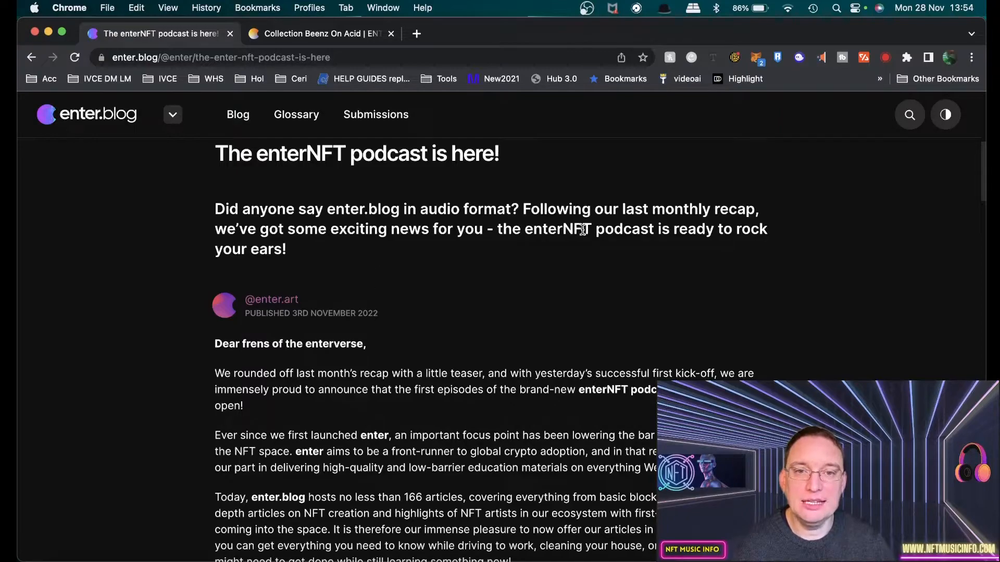
pyautogui.scroll(-3)
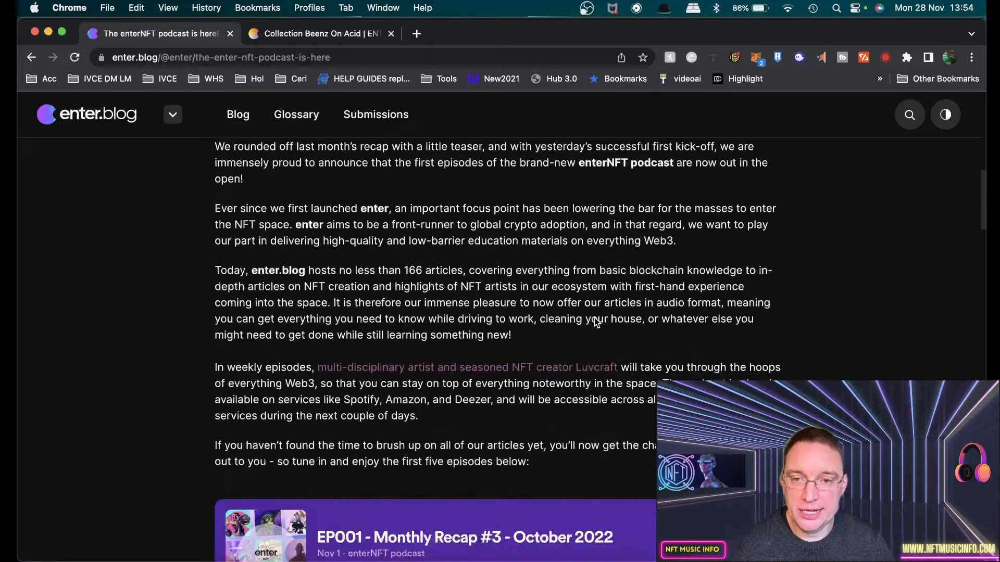
pyautogui.moveTo(300, 159)
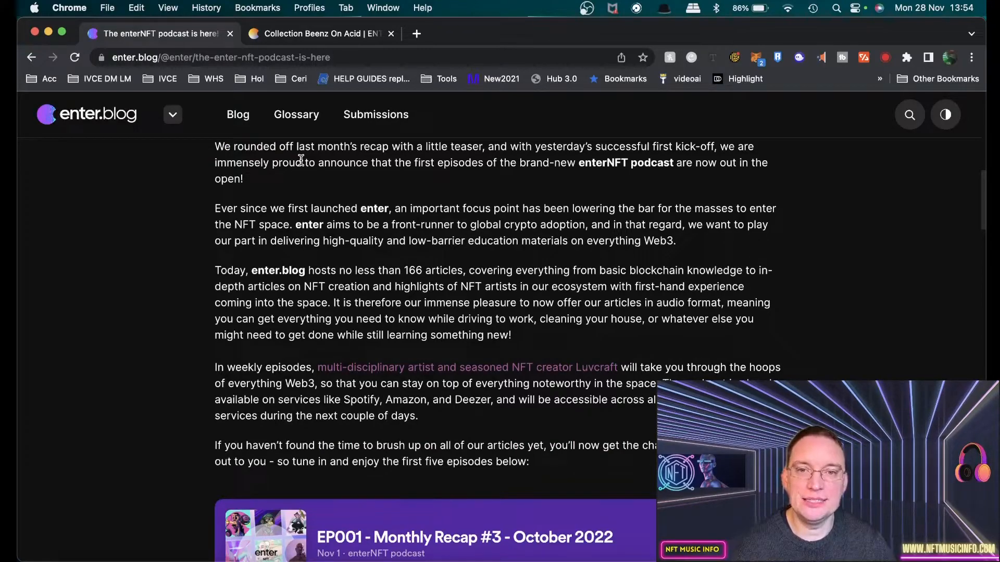
pyautogui.moveTo(654, 179)
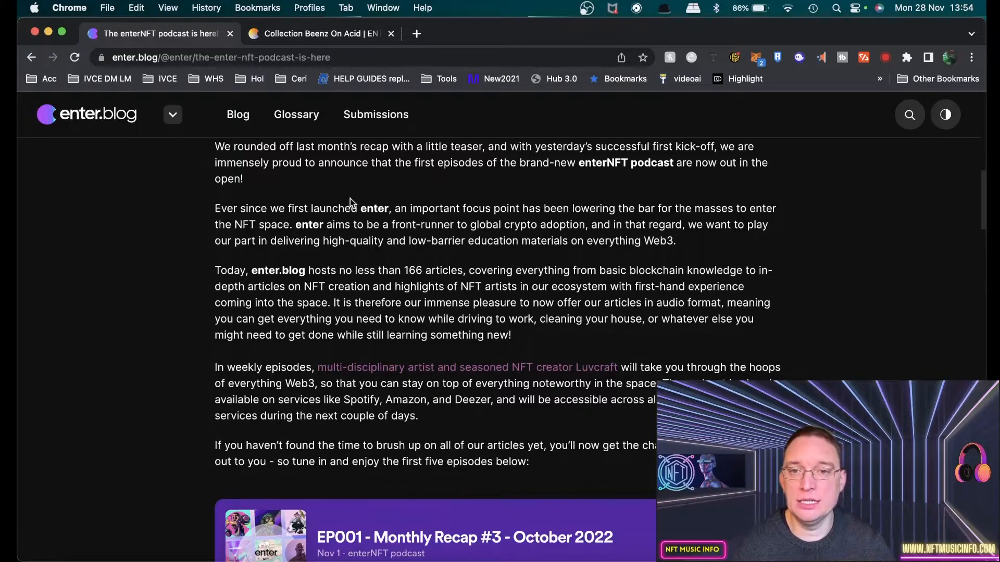
pyautogui.moveTo(335, 208)
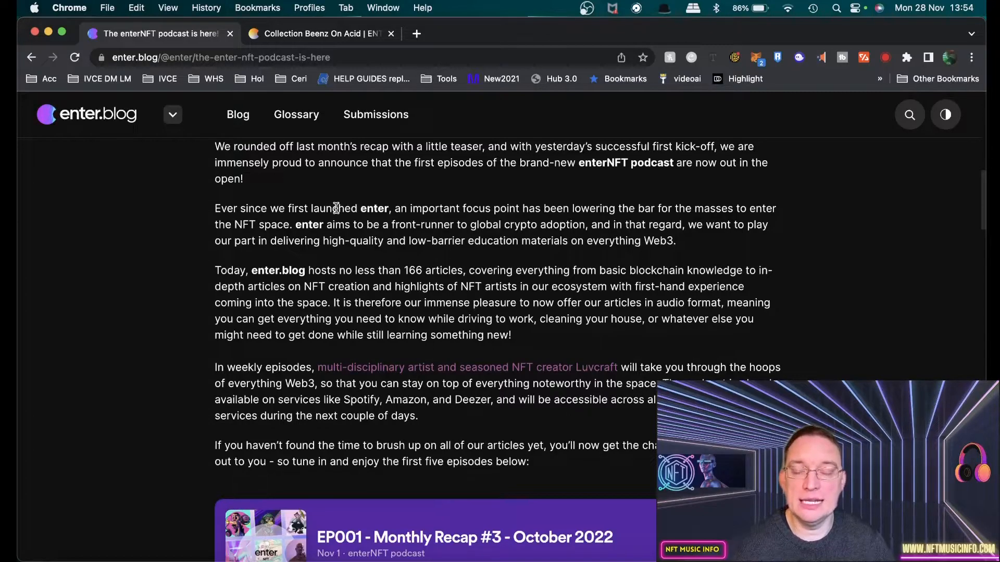
pyautogui.moveTo(446, 250)
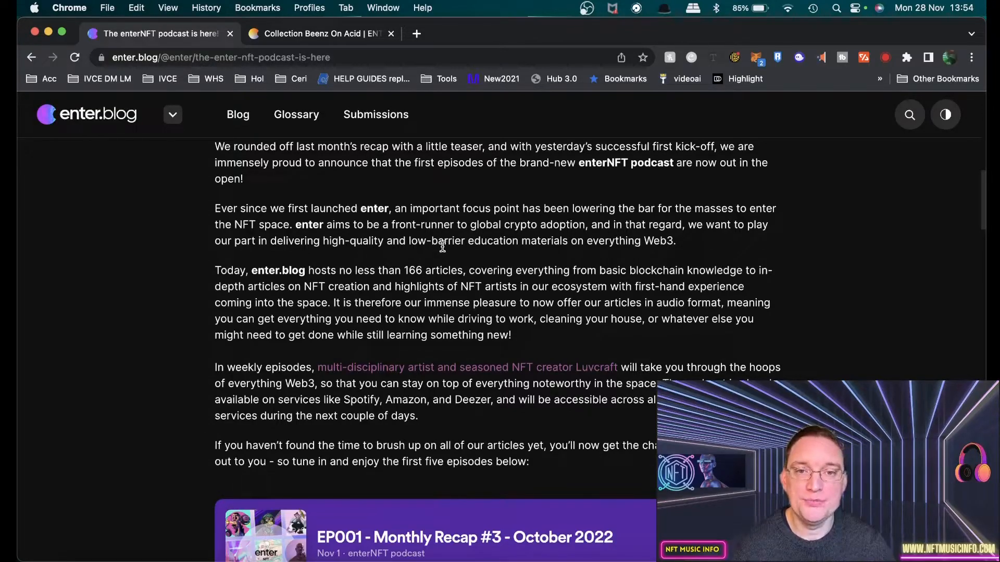
pyautogui.moveTo(361, 257)
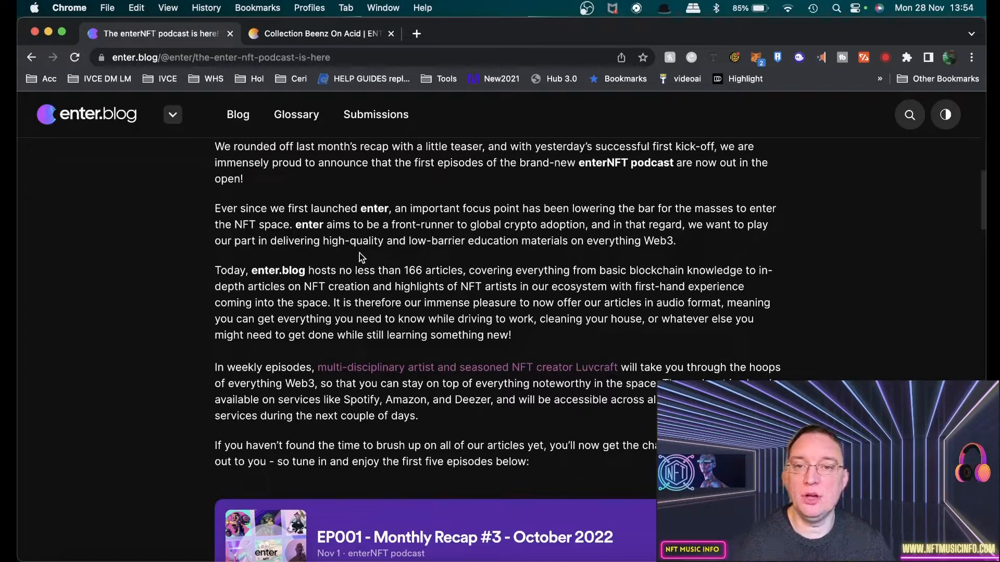
pyautogui.moveTo(859, 310)
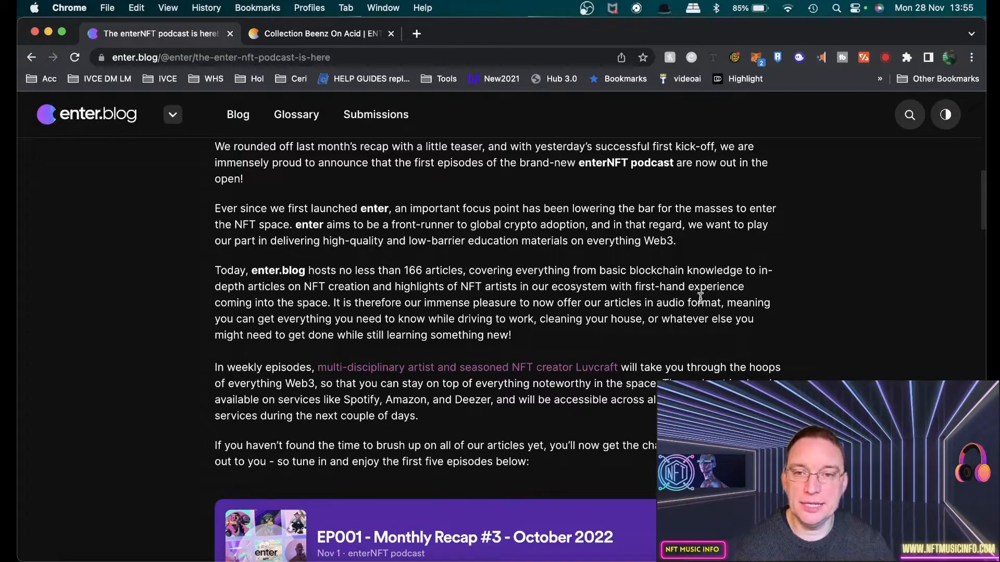
pyautogui.moveTo(250, 274)
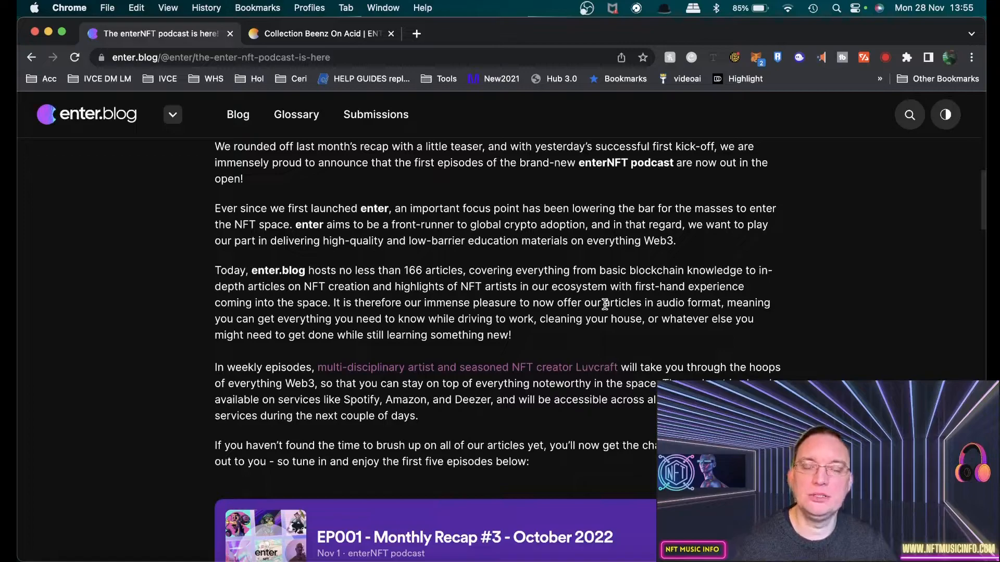
pyautogui.moveTo(841, 366)
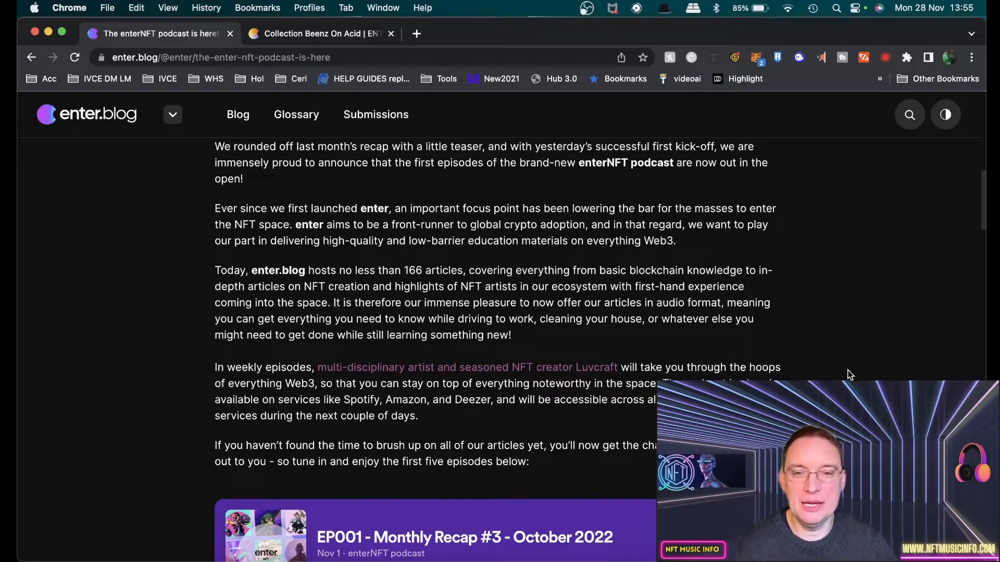
pyautogui.scroll(-3)
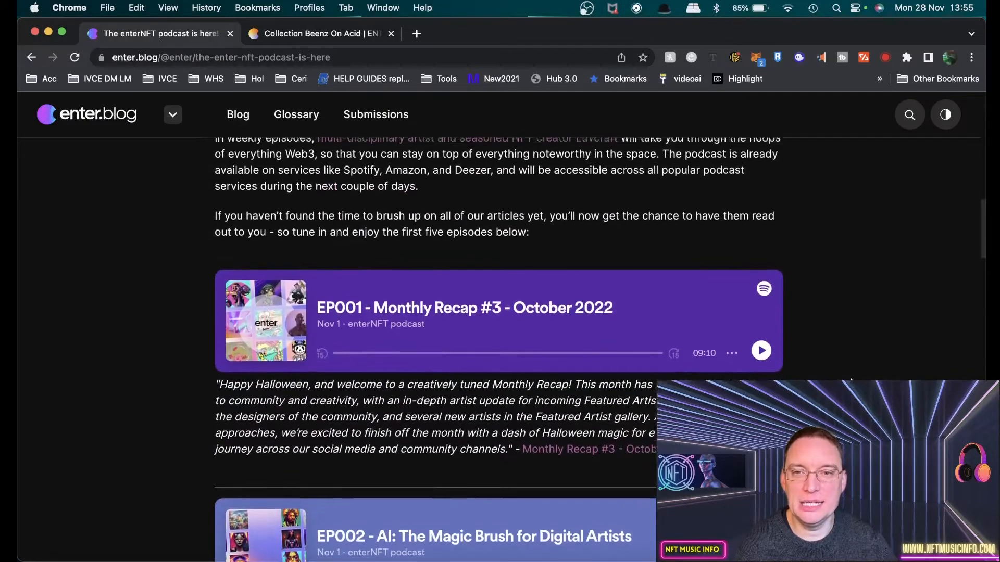
pyautogui.scroll(3)
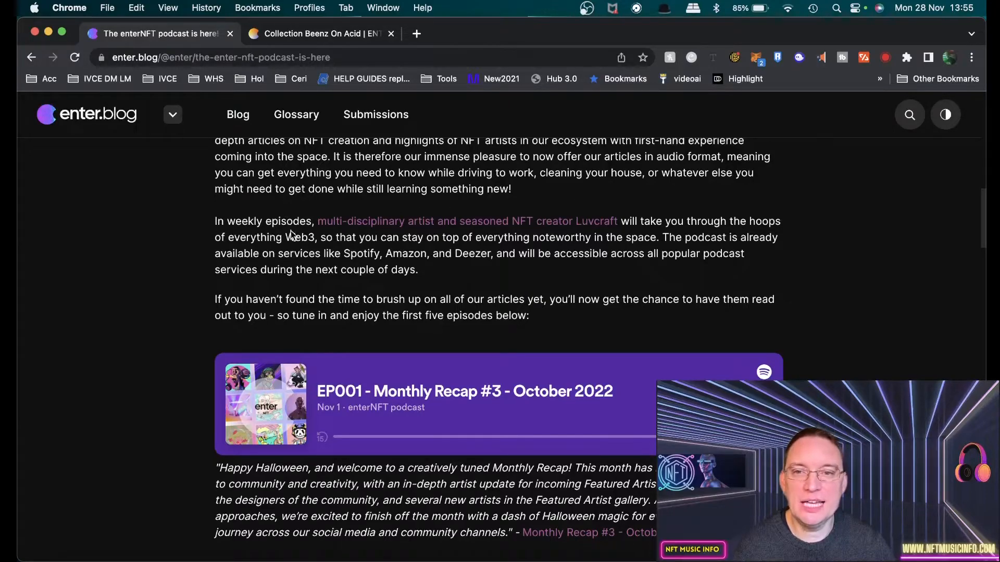
pyautogui.scroll(-3)
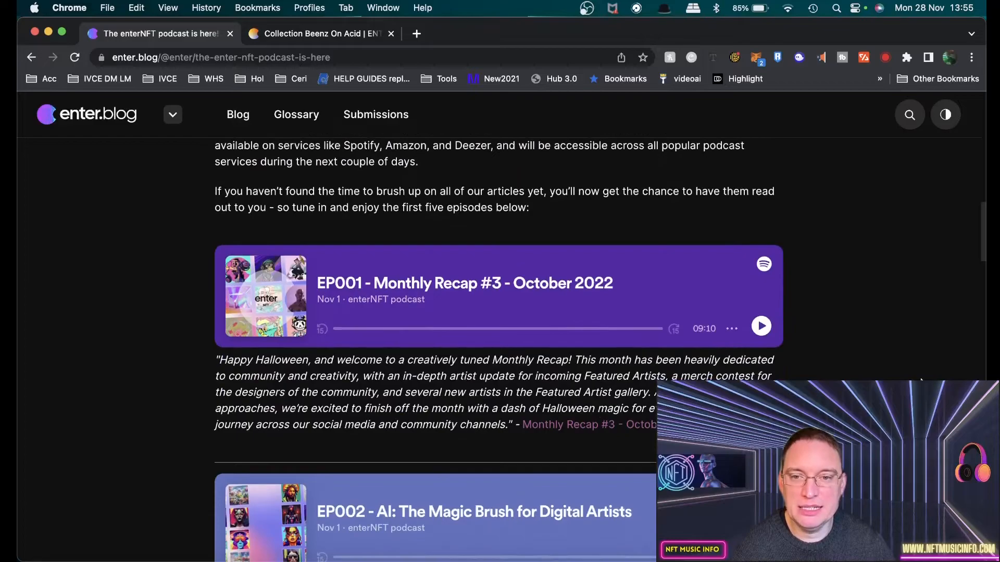
pyautogui.scroll(-3)
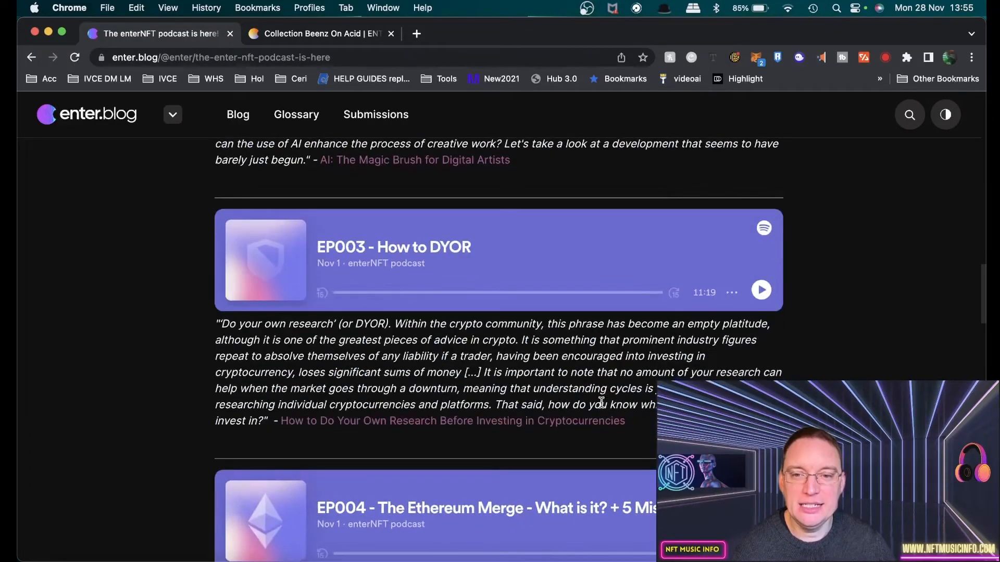
pyautogui.scroll(-3)
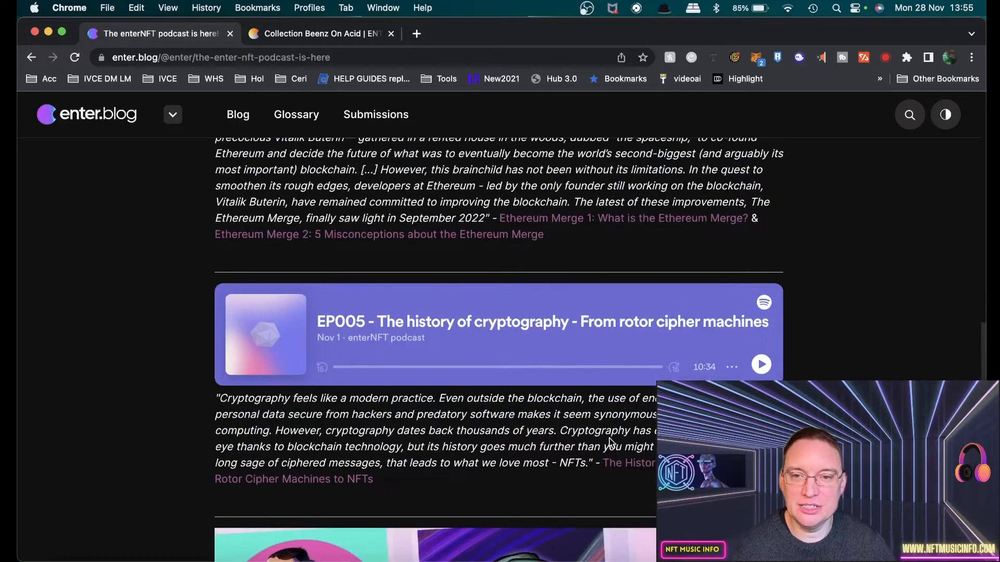
pyautogui.scroll(-3)
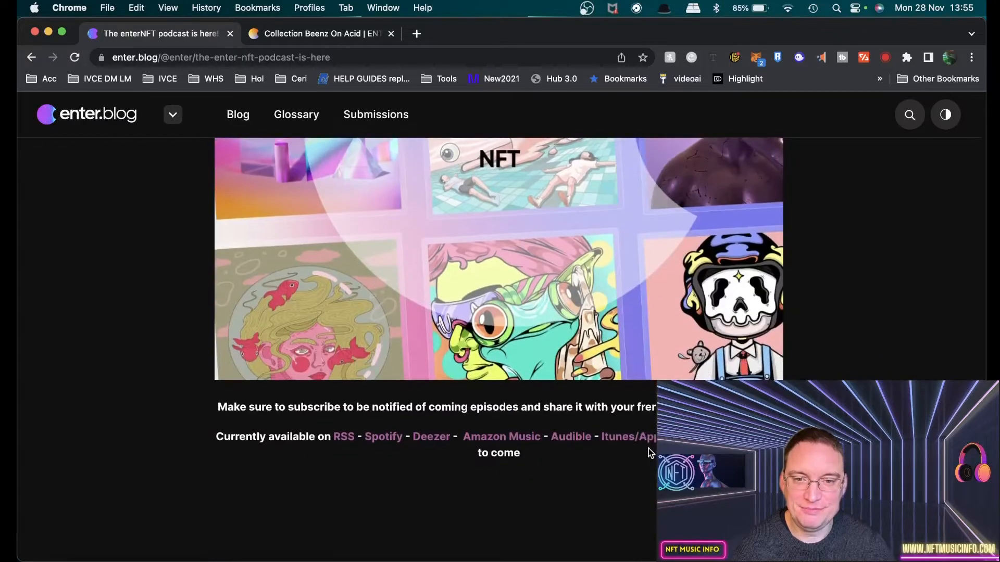
pyautogui.moveTo(322, 446)
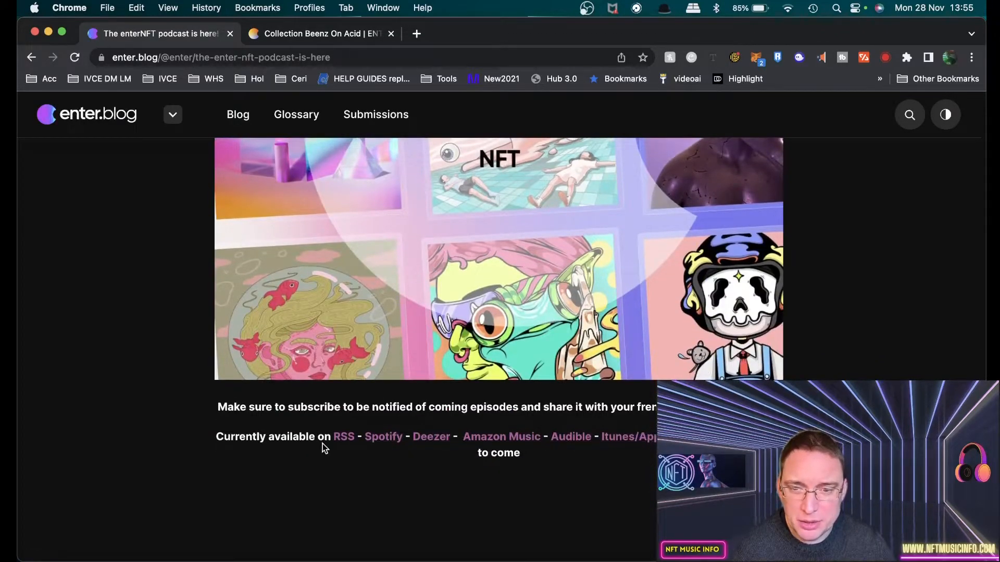
pyautogui.moveTo(384, 437)
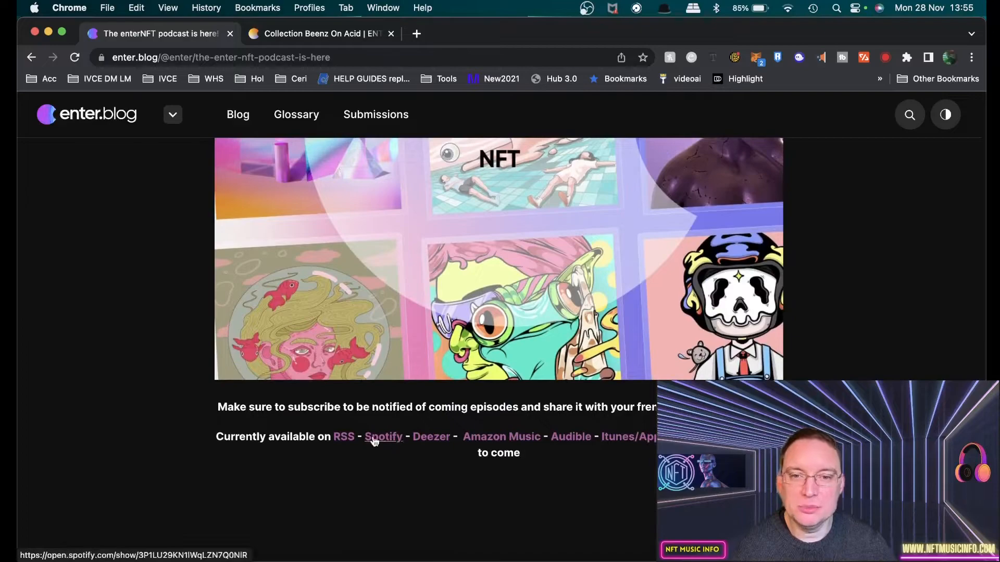
pyautogui.moveTo(481, 452)
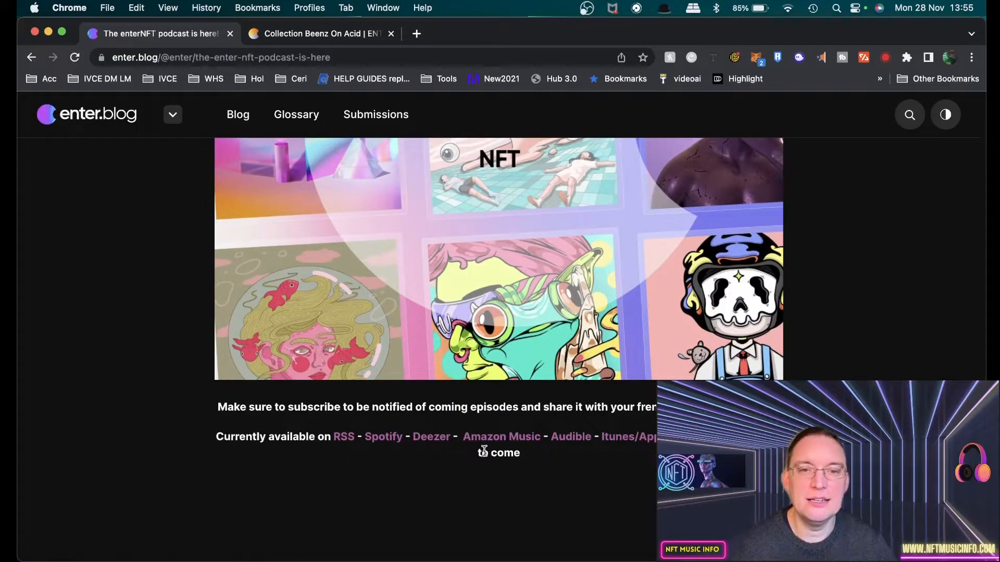
pyautogui.moveTo(628, 436)
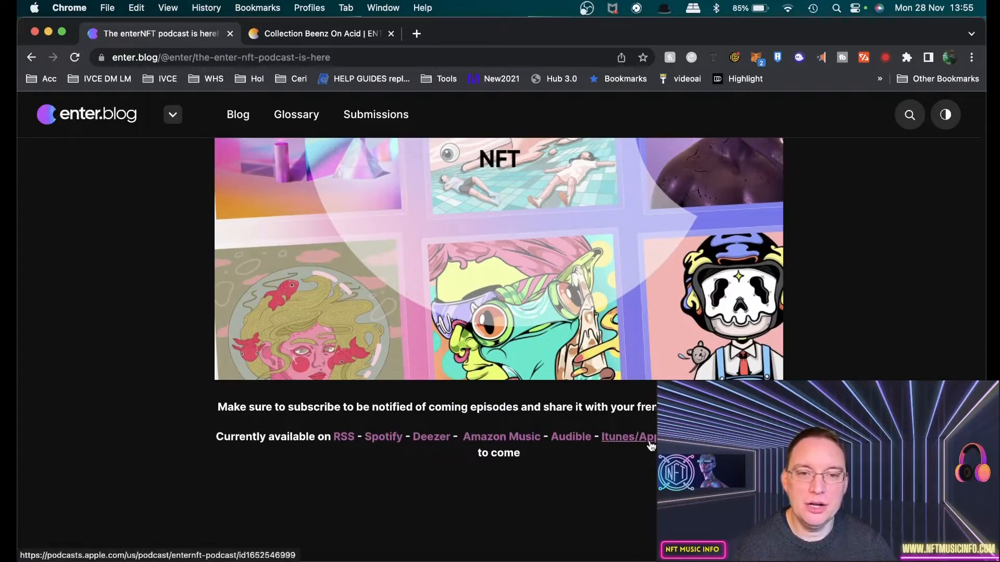
pyautogui.scroll(-3)
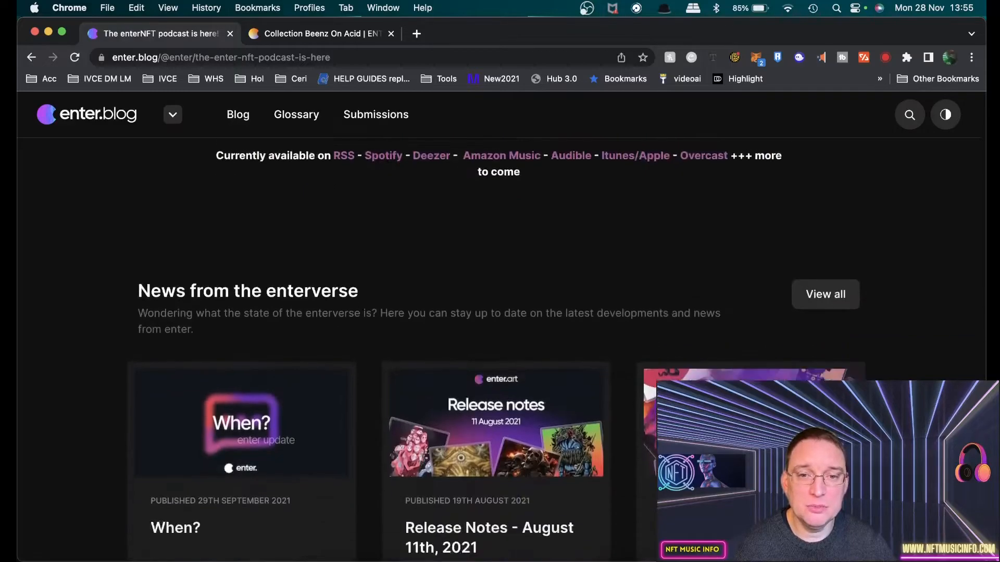
pyautogui.scroll(3)
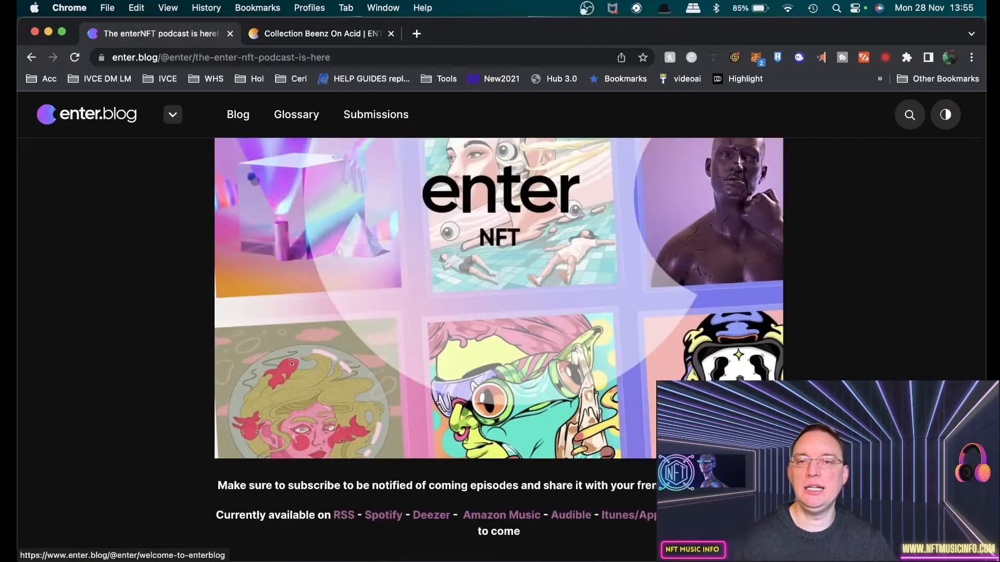
pyautogui.scroll(-3)
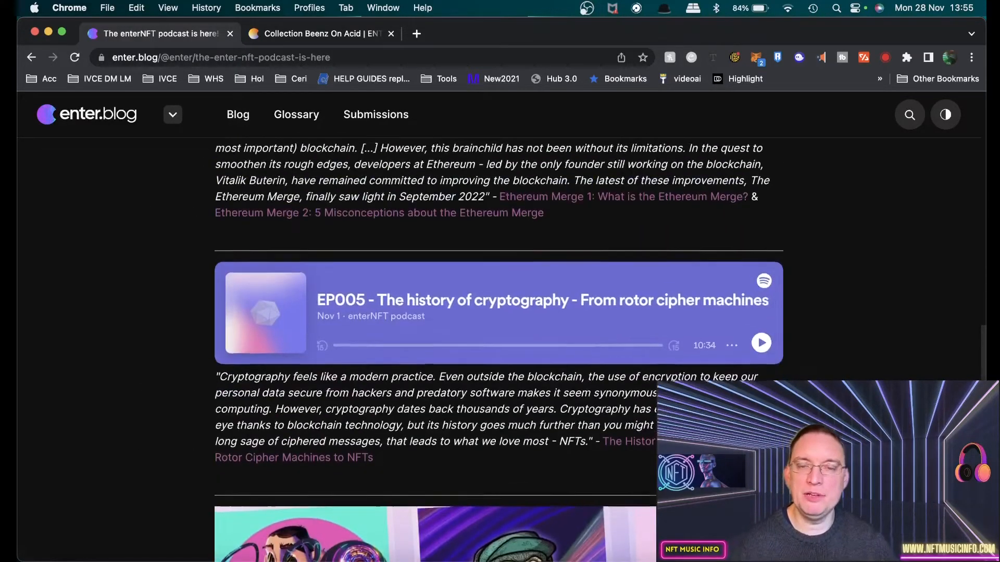
pyautogui.scroll(3)
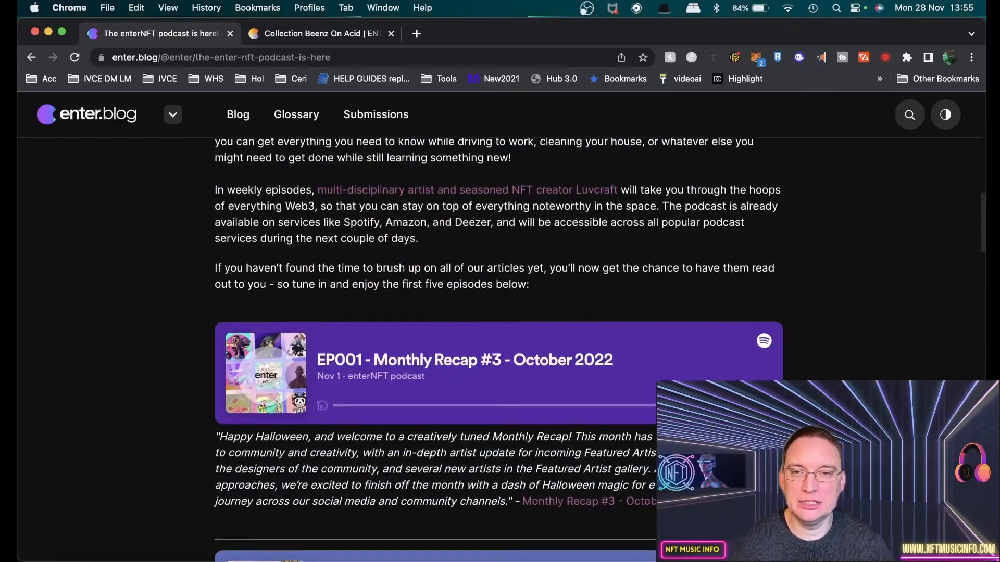
pyautogui.scroll(3)
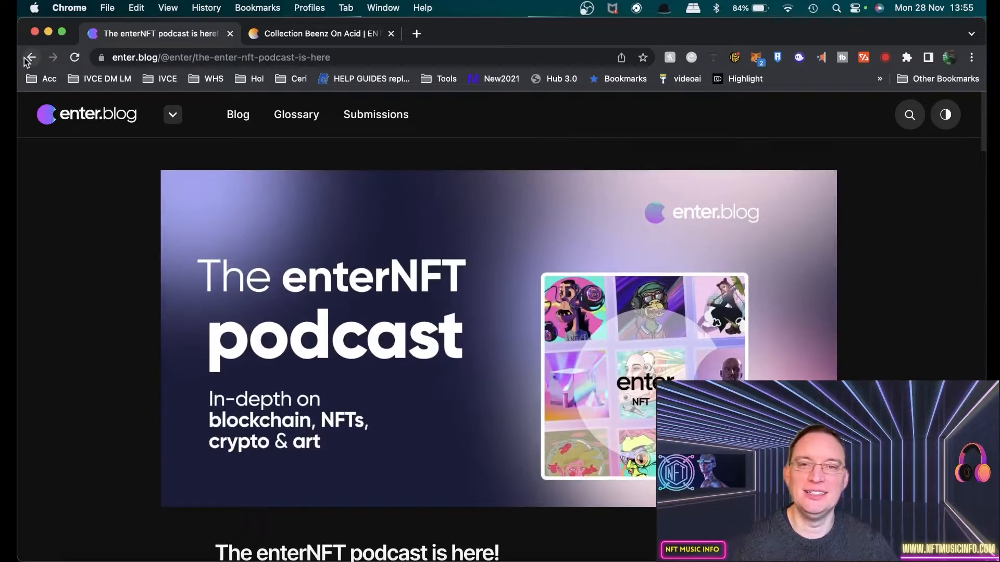
pyautogui.moveTo(29, 58)
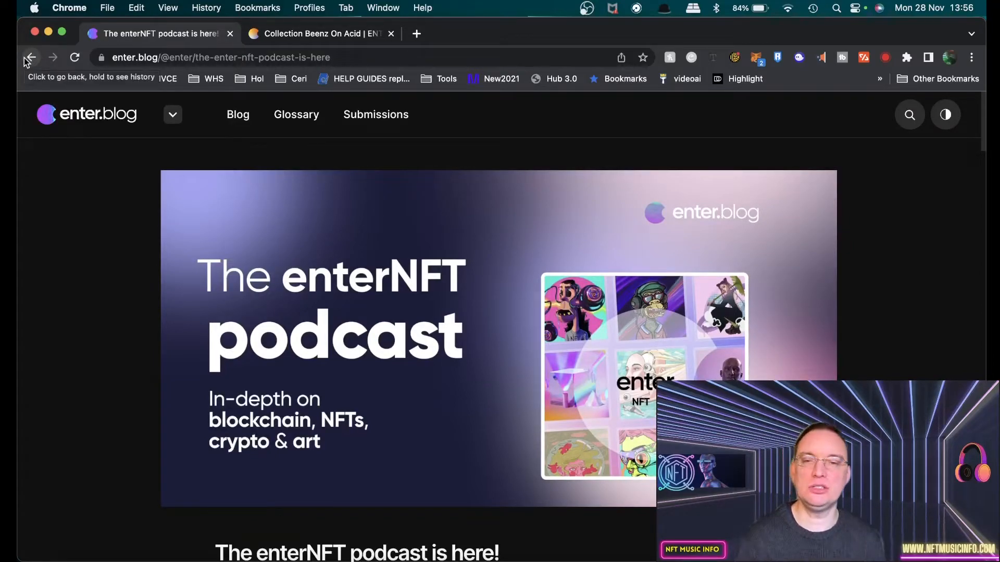